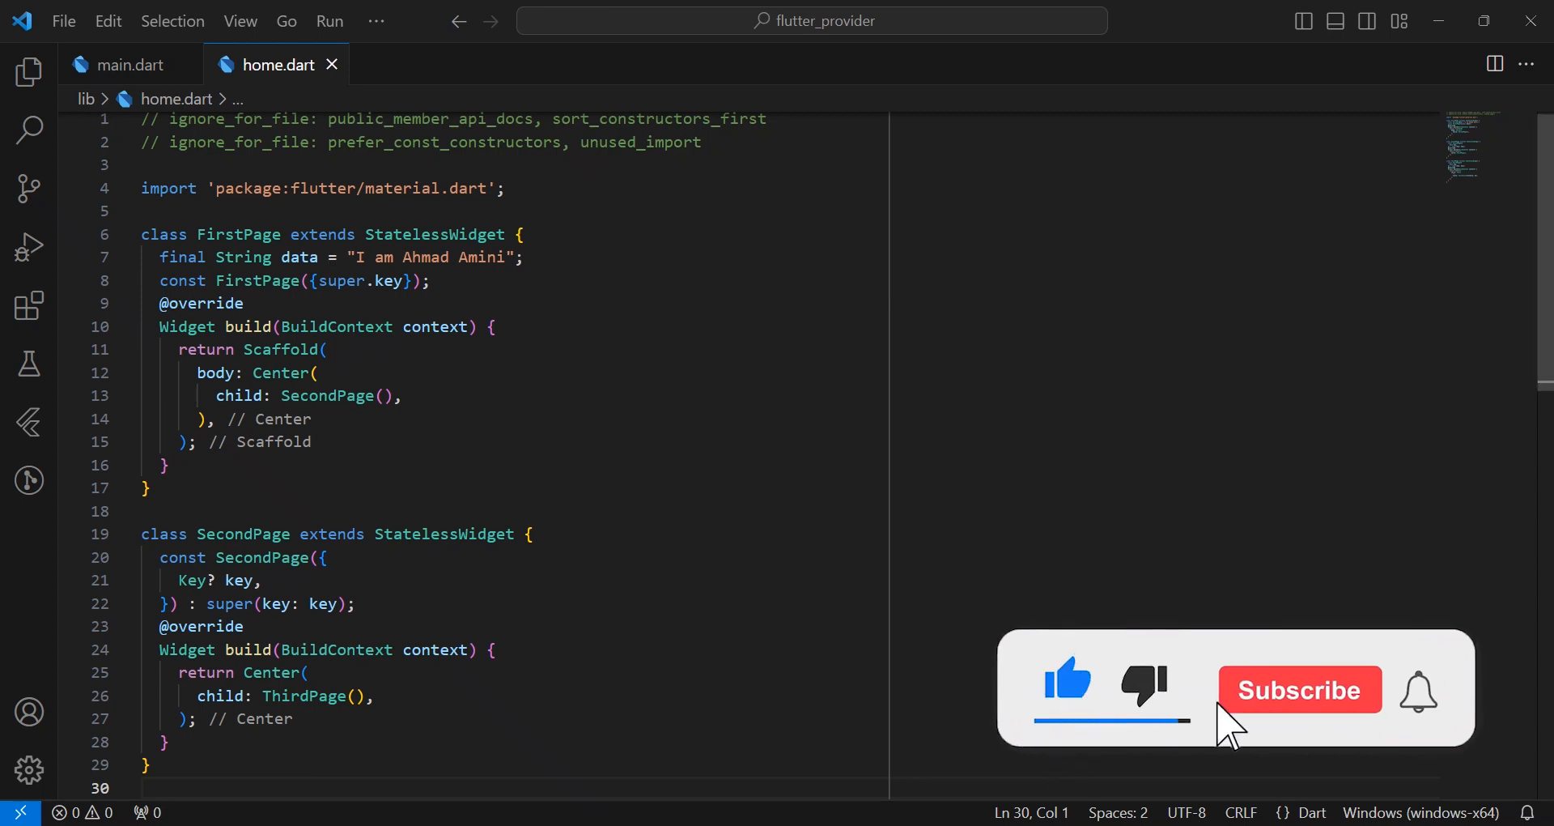
Step: Declare 'final String data' with 'required this.data' and forward it via 'data: data' to ThirdPage
left_click(1301, 690)
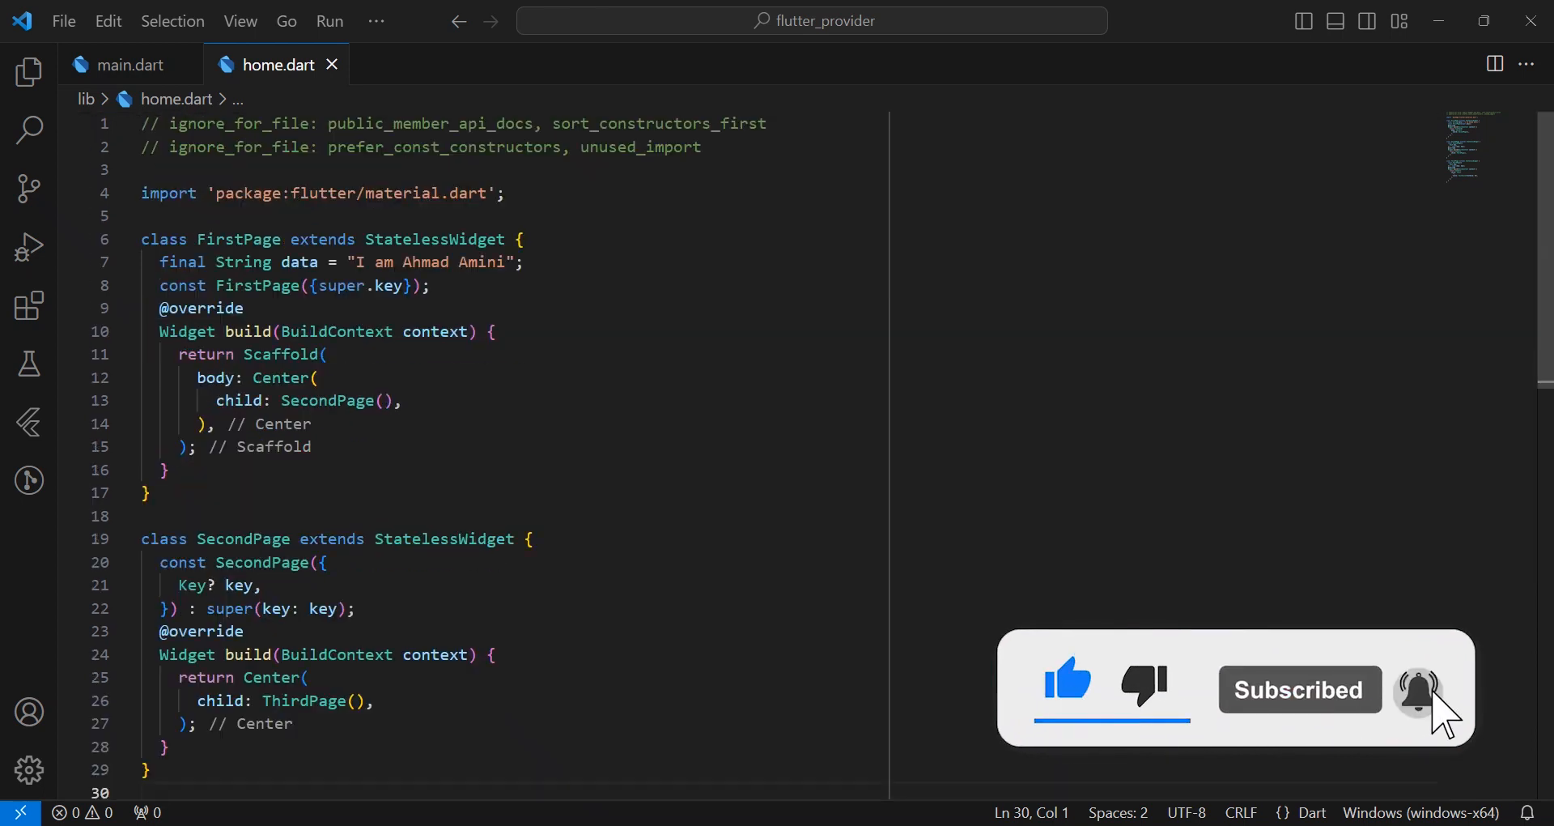
double_click(298, 262)
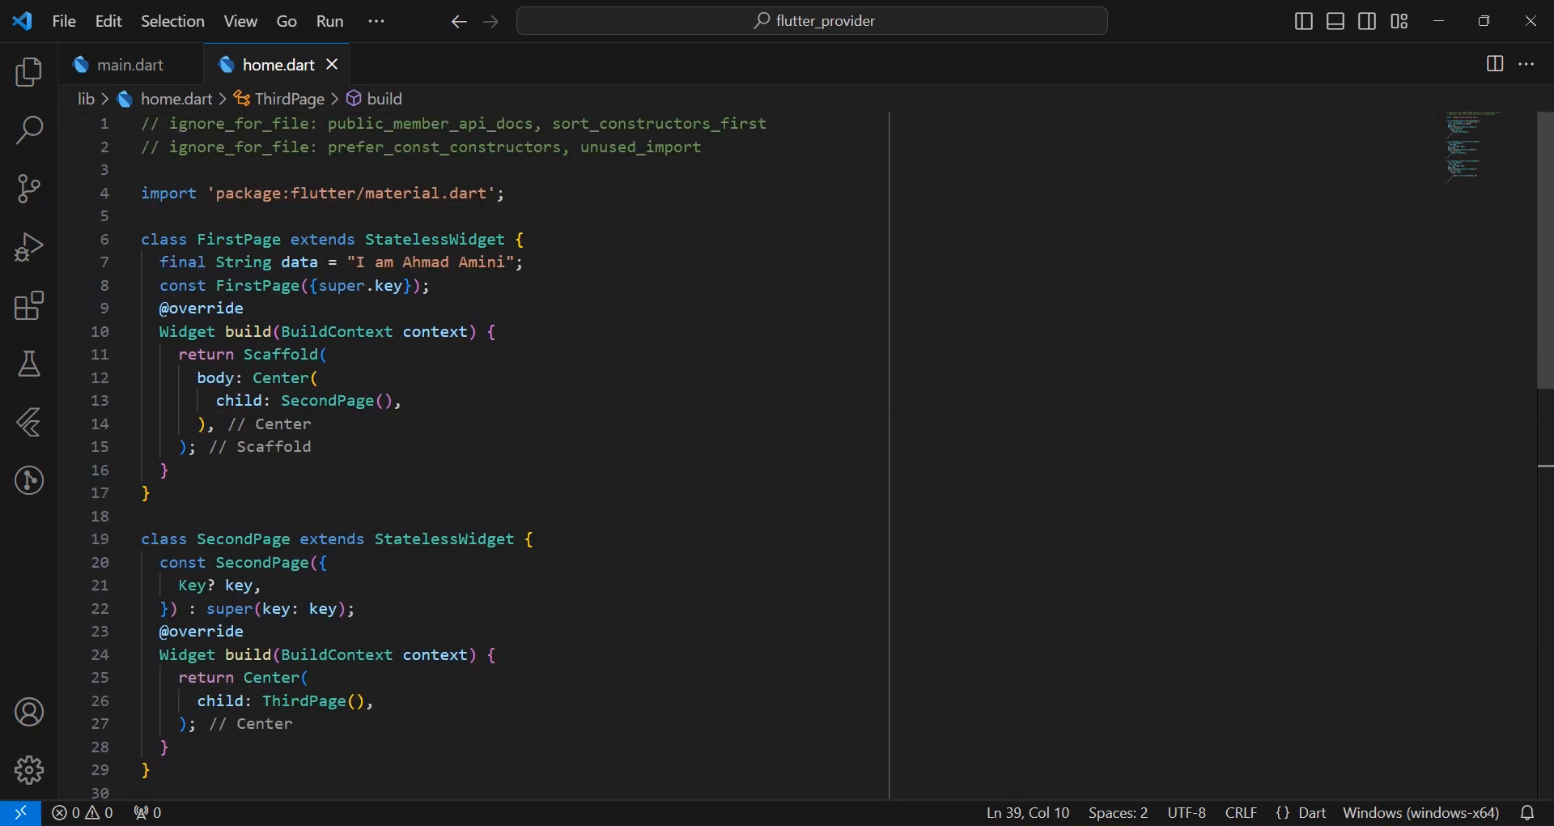
type("final String data;")
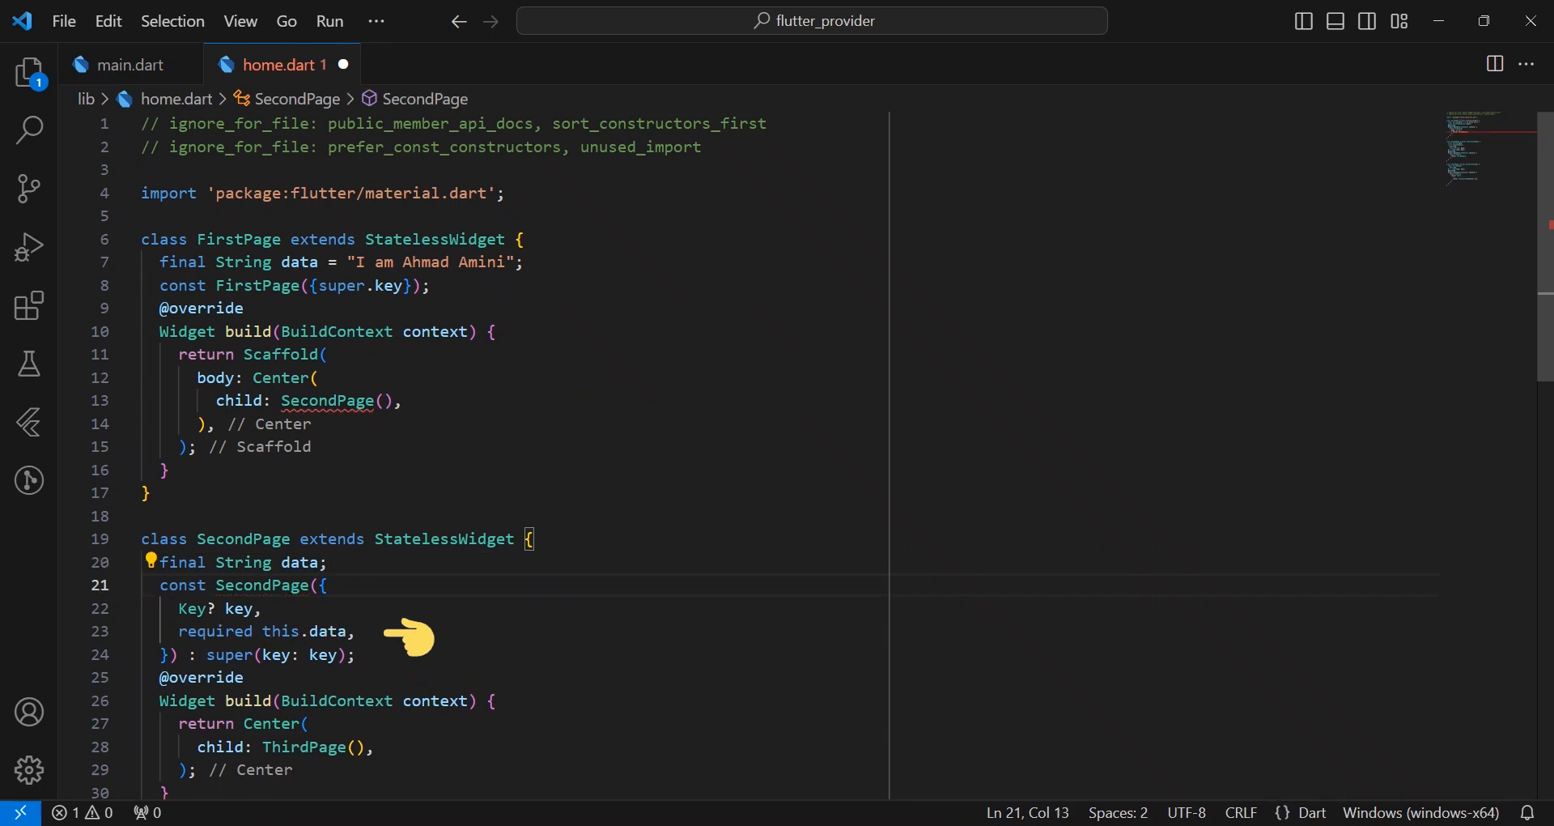
type("data: data,")
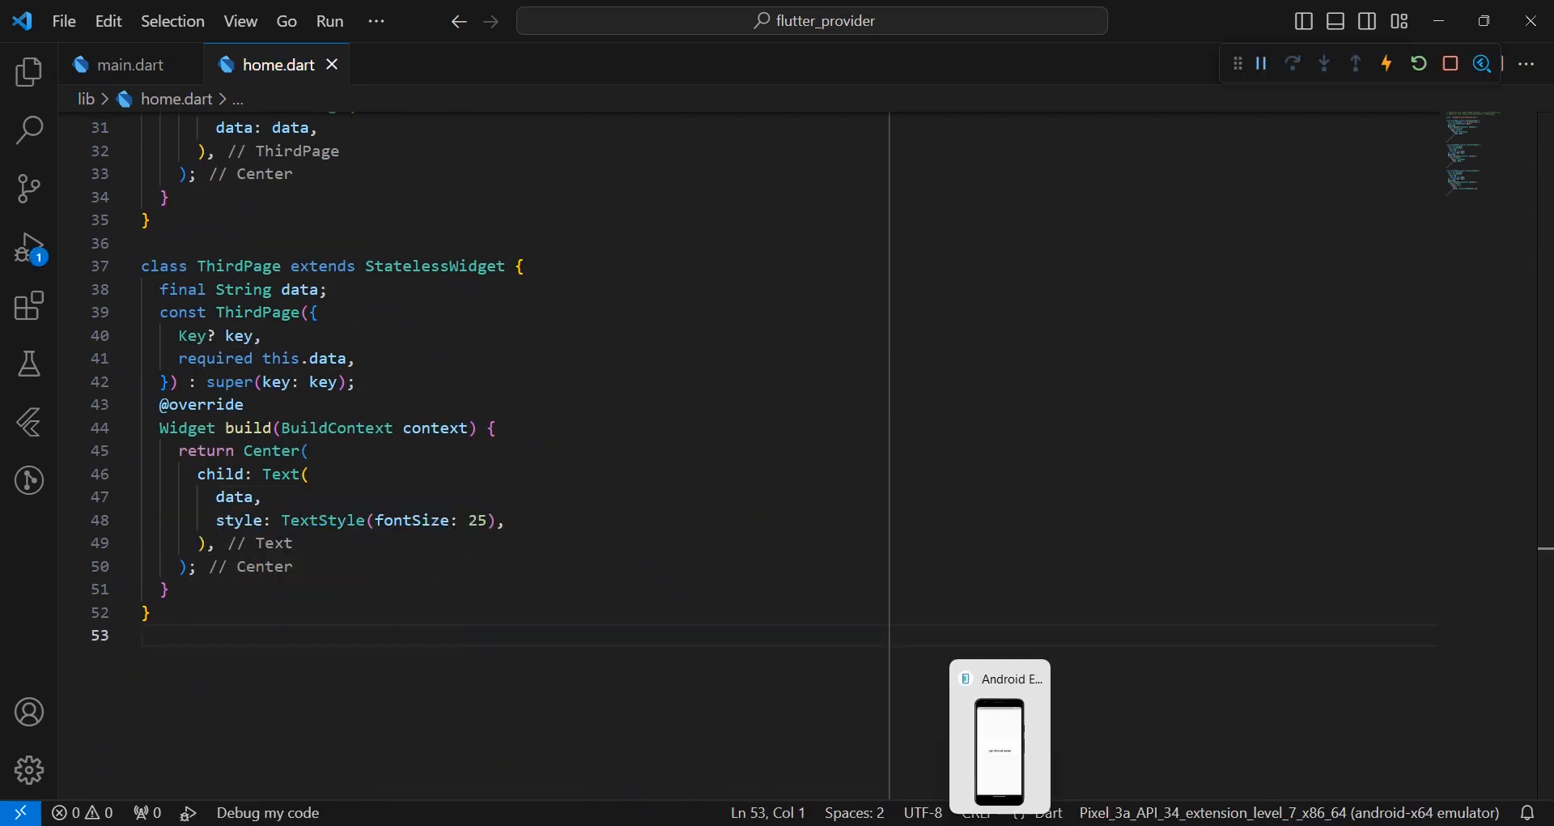
left_click(1001, 738)
type("class NameProvider with ChangeNotifier{")
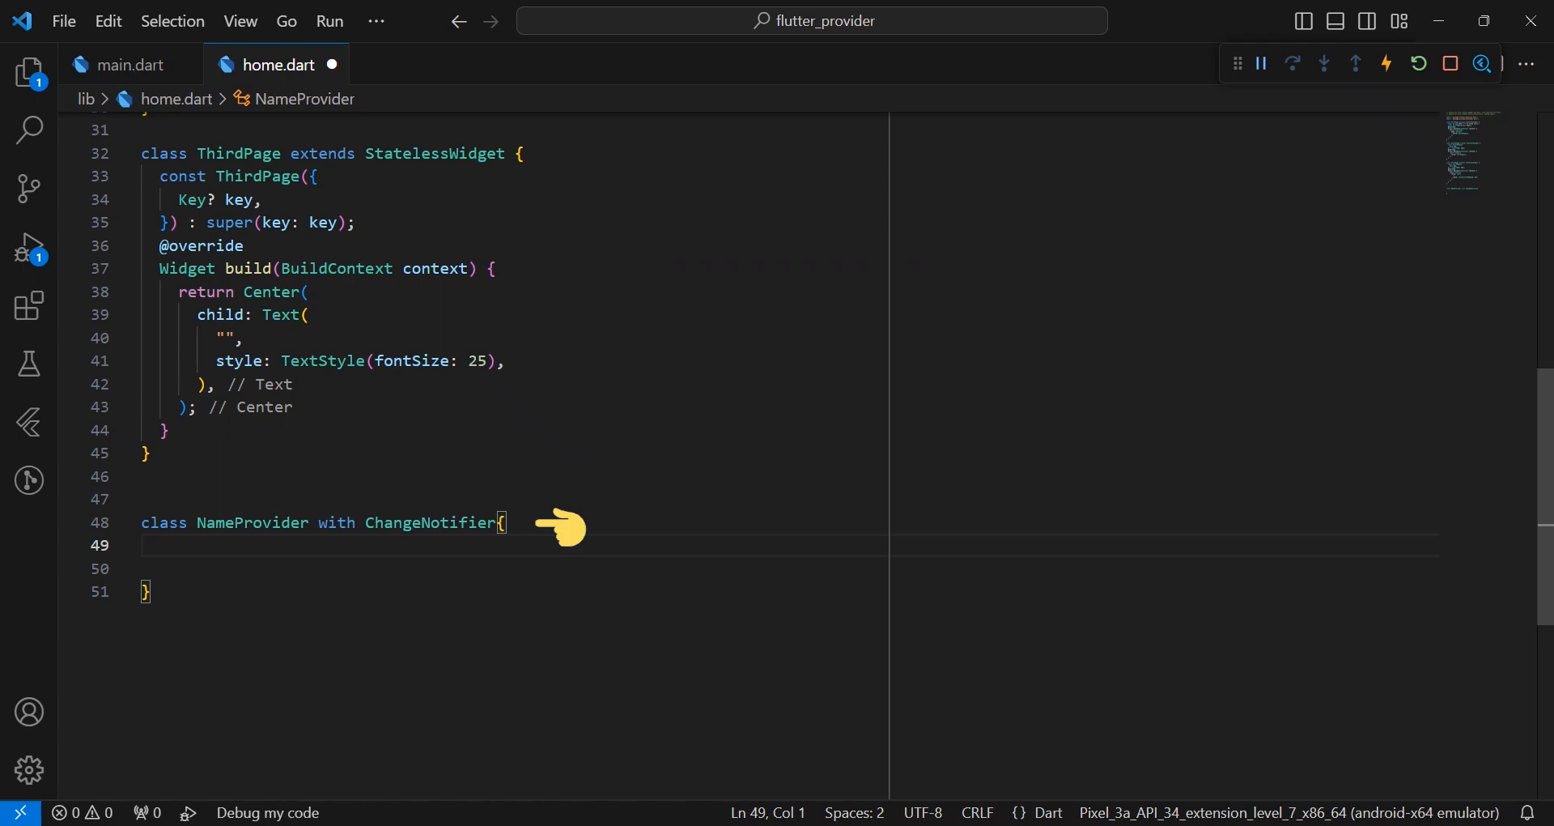
Step: Add 'final String _data' with a data getter to NameProvider and read it in ThirdPage via context.watch<NameProvider>().data
type("final")
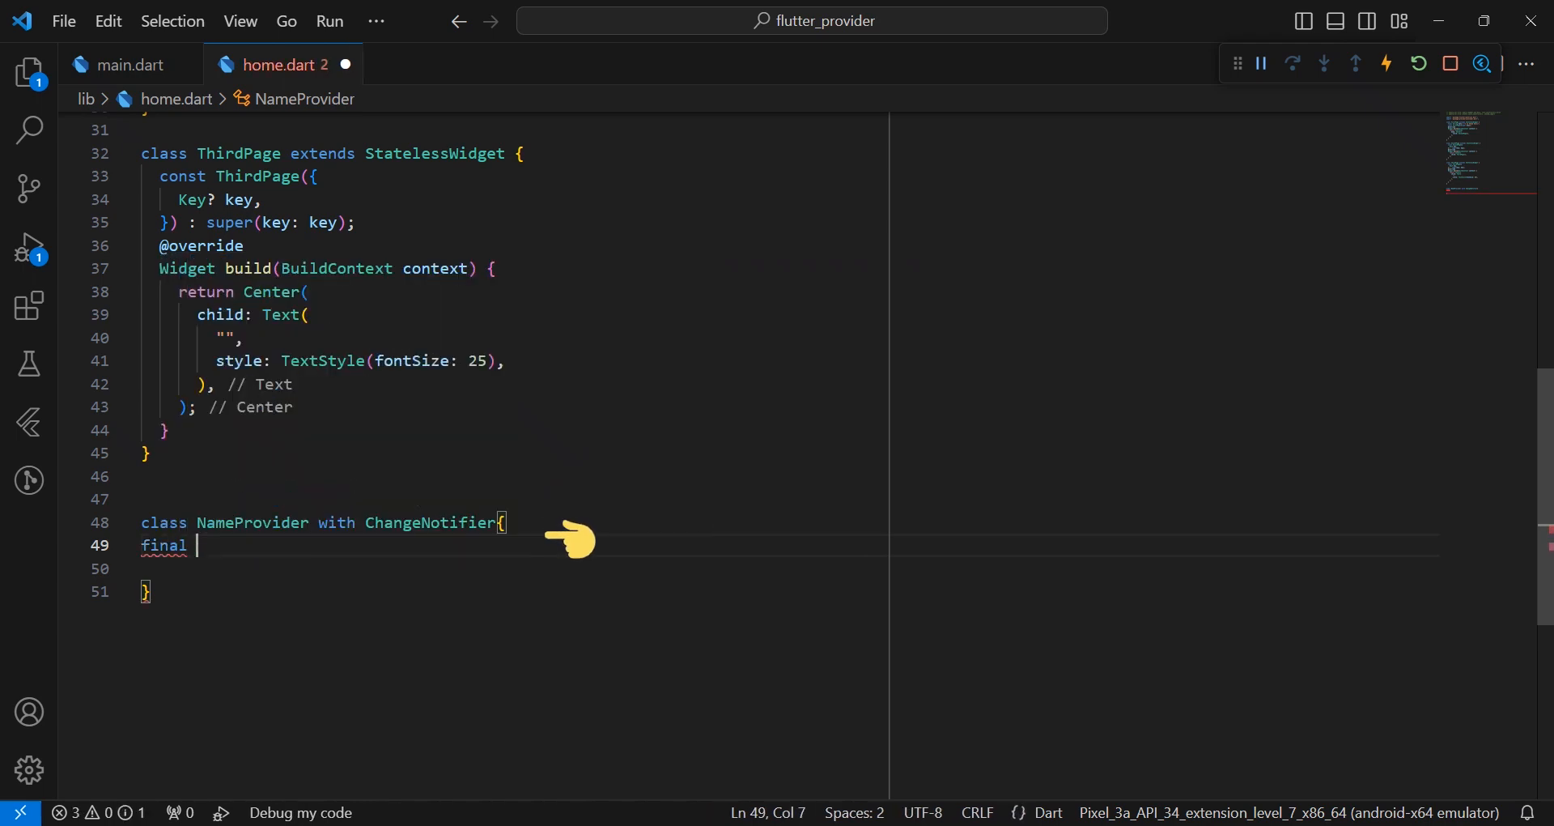
type("Str")
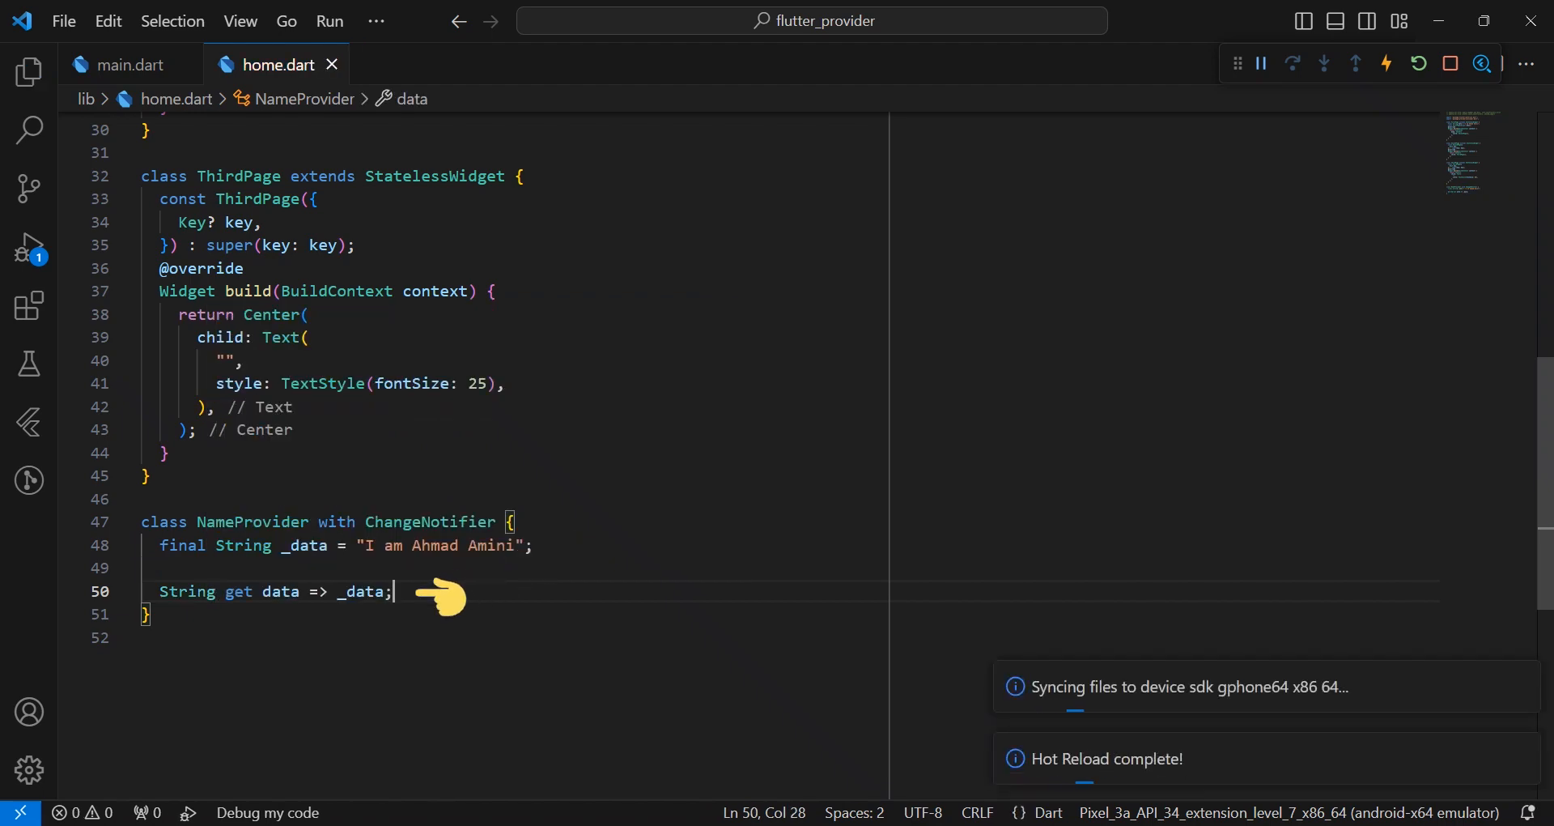
type("context.watch<NameProvider>().data,")
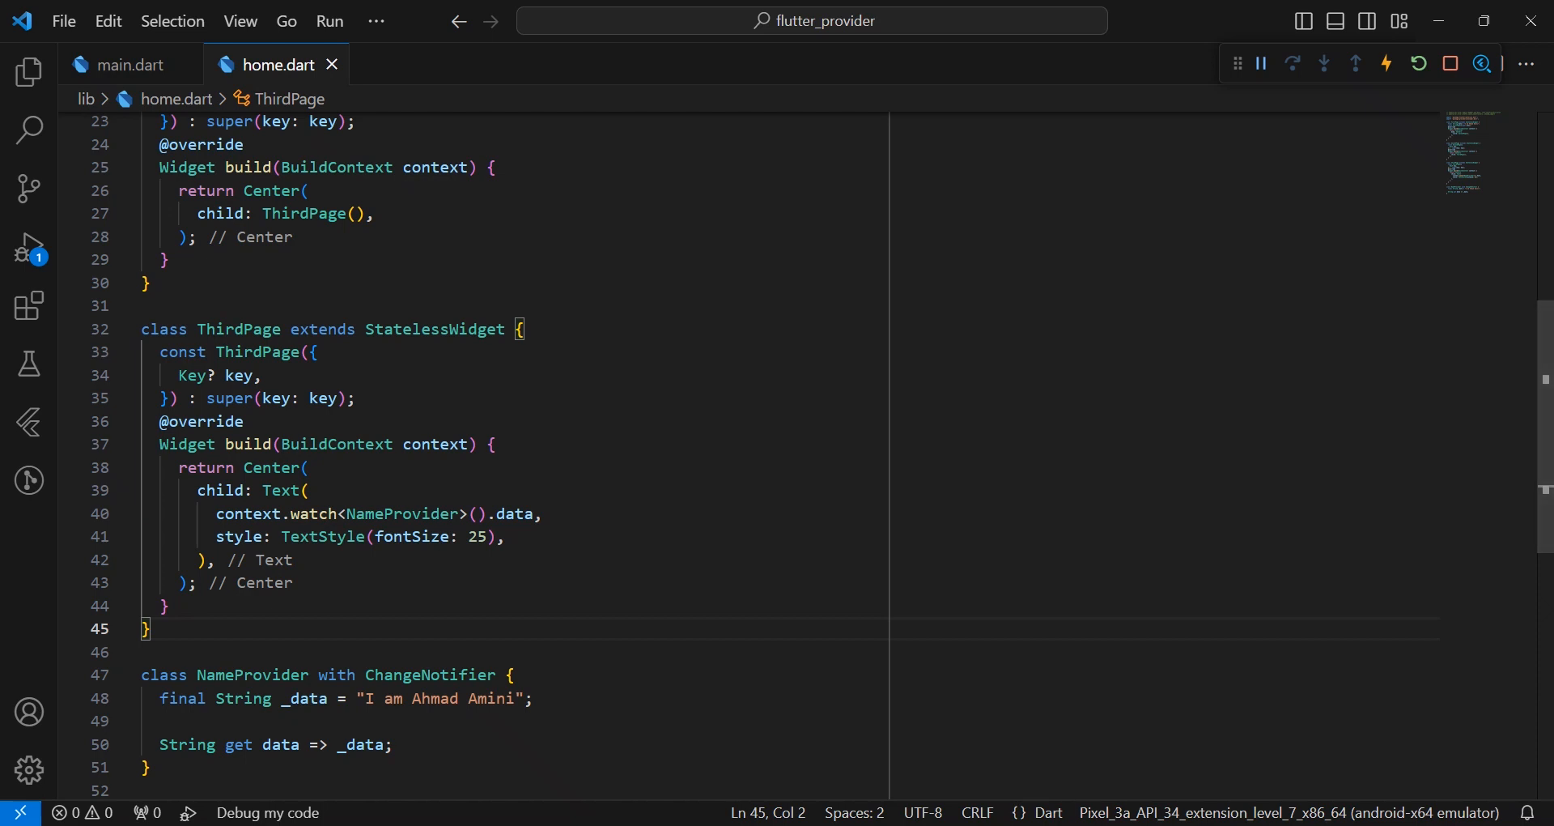
left_click(128, 65)
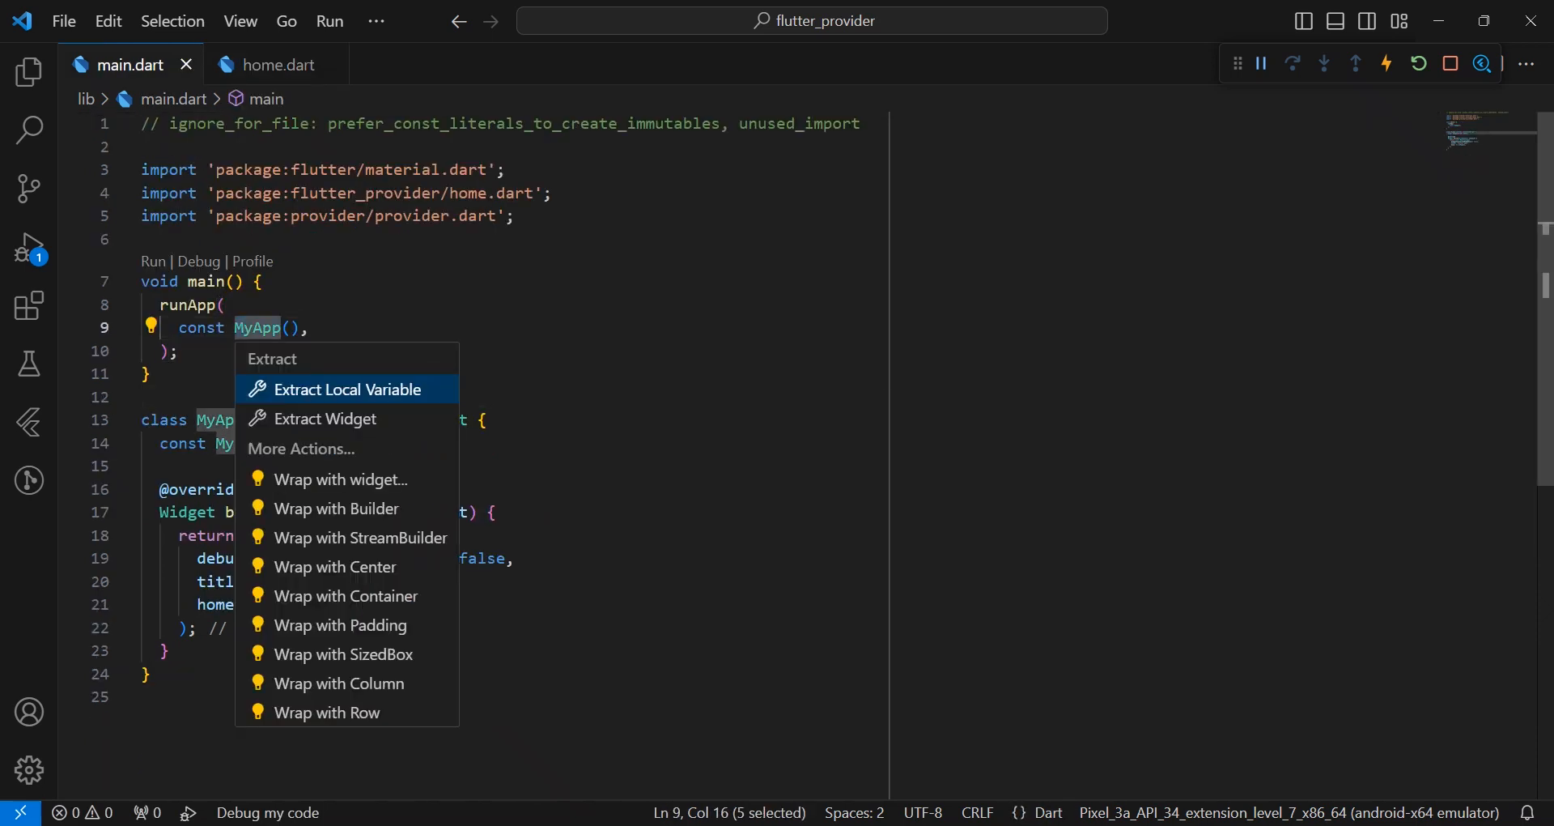
Step: Wrap MyApp in MultiProvider with a ChangeNotifierProvider creating NameProvider, then close home.dart
left_click(339, 479)
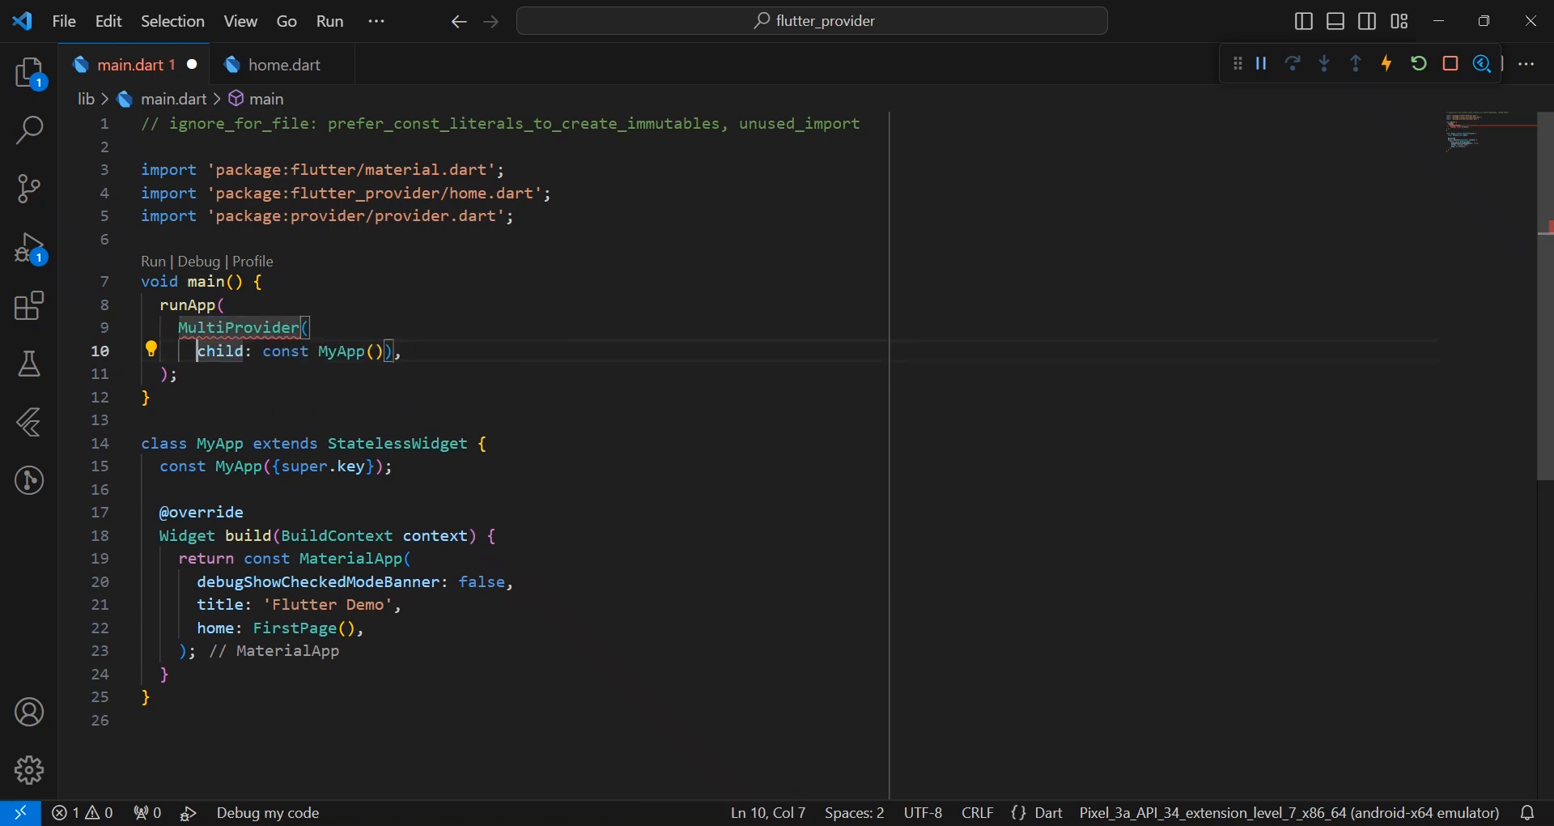
type("providers: [")
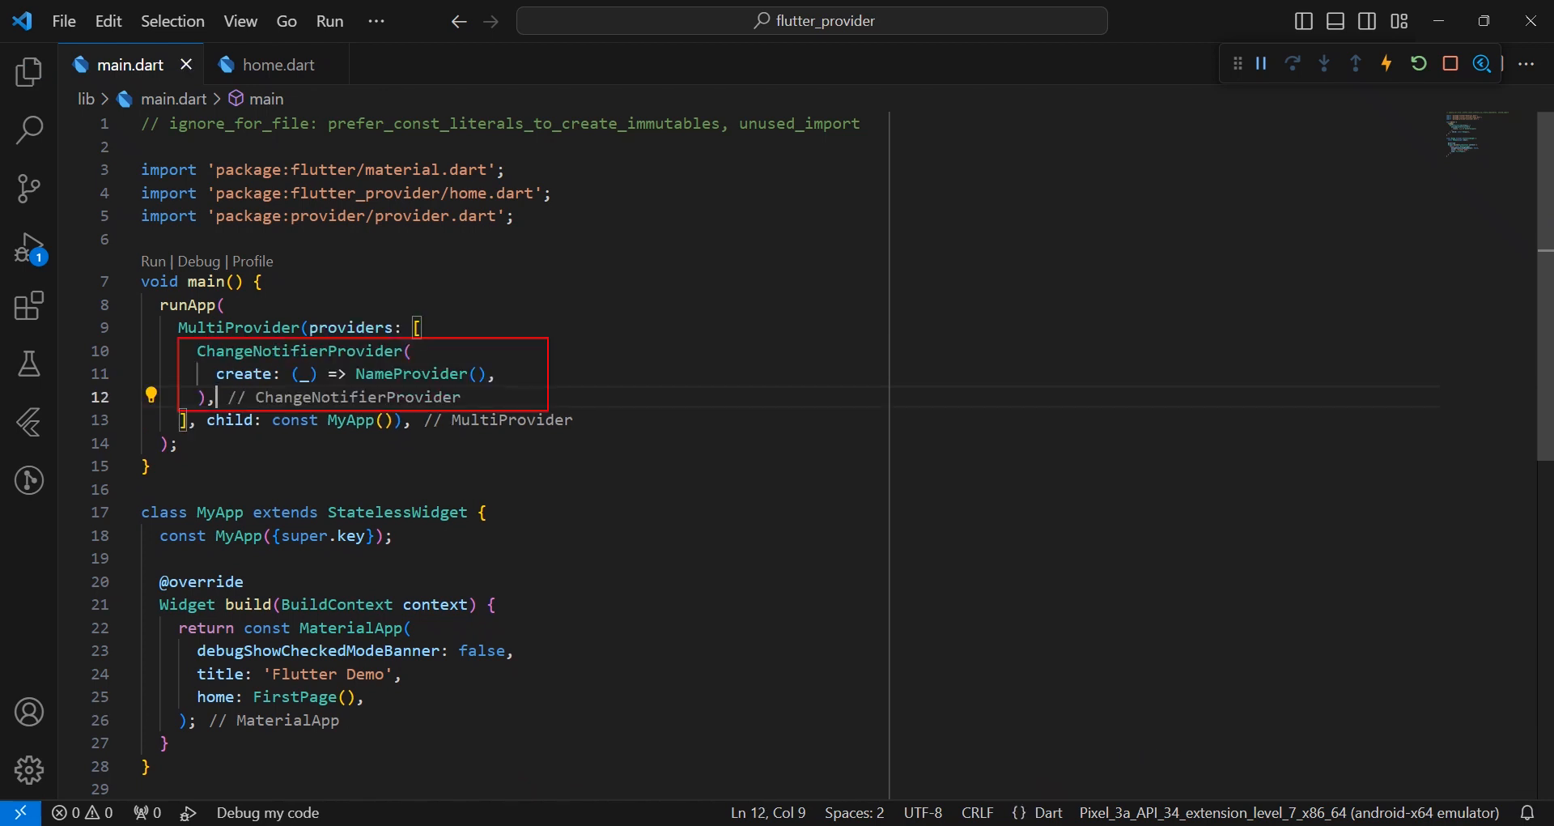
left_click(1418, 63)
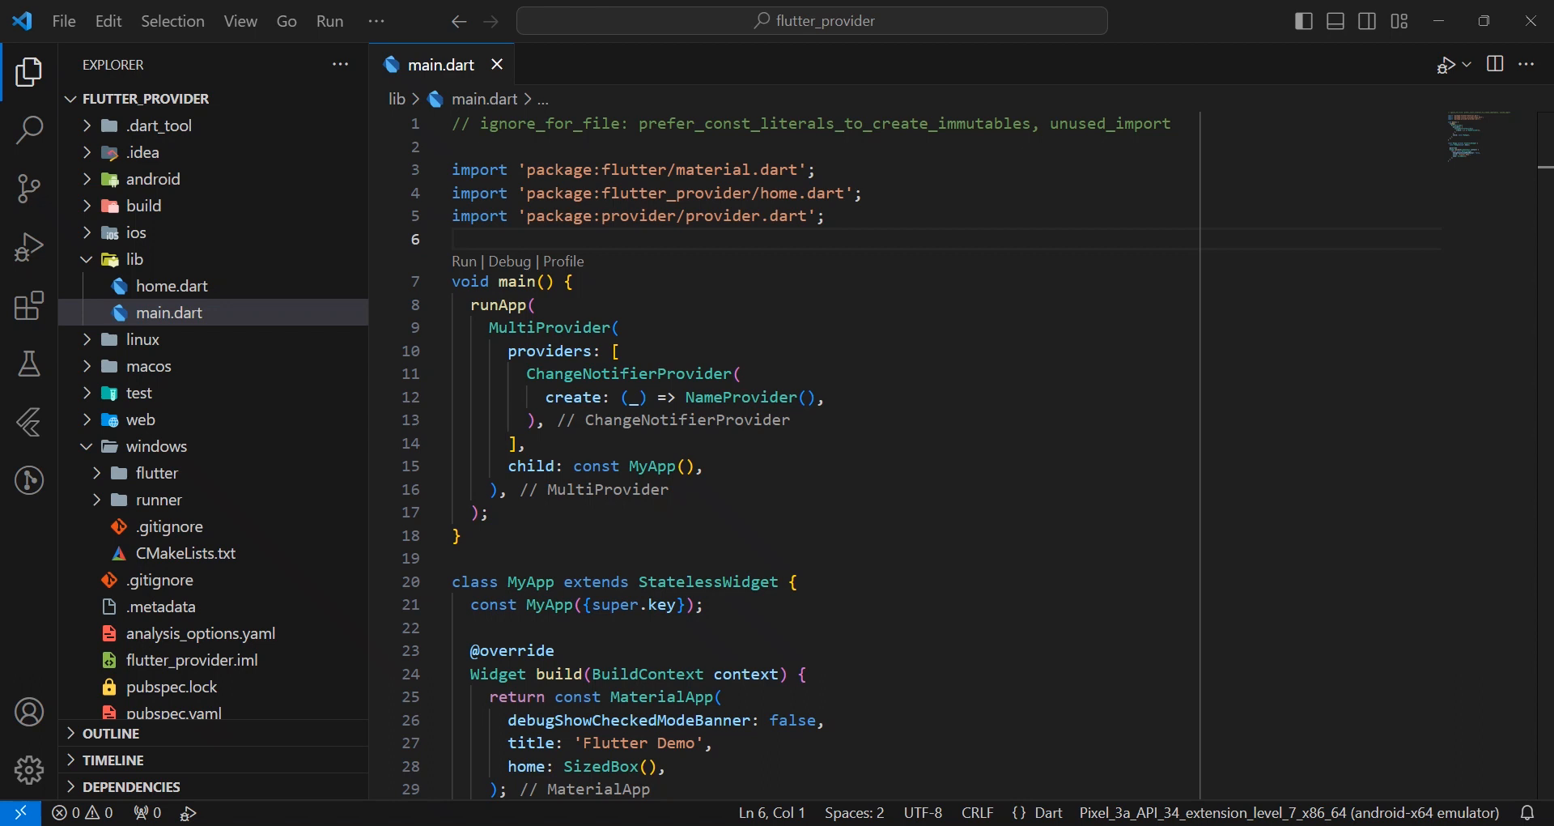
Step: Create counter_page.dart in lib for a stateful CounterPage with a 'Counter App' app bar
right_click(129, 260)
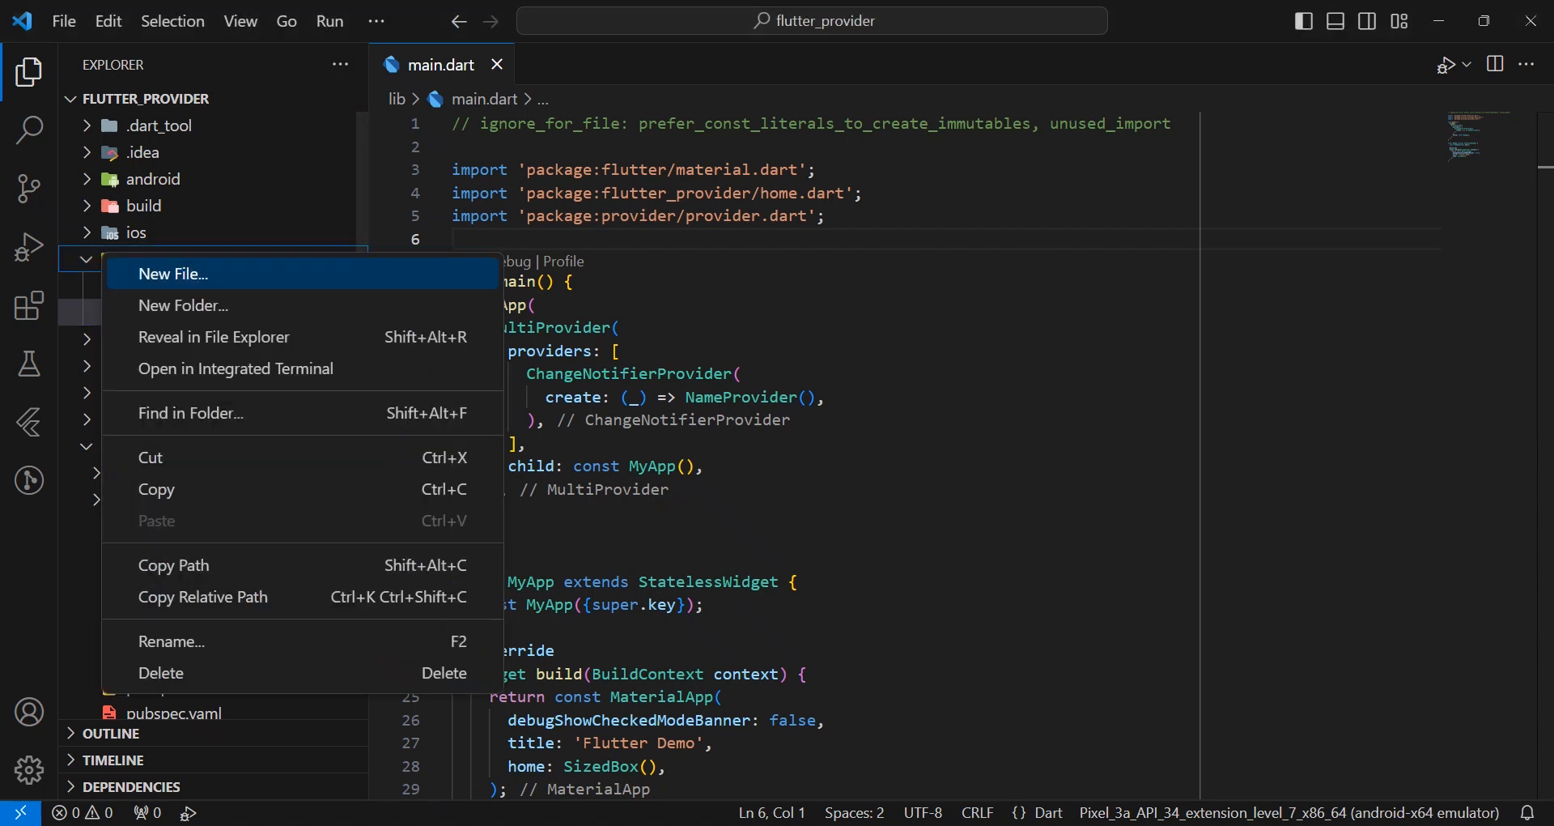
left_click(171, 274)
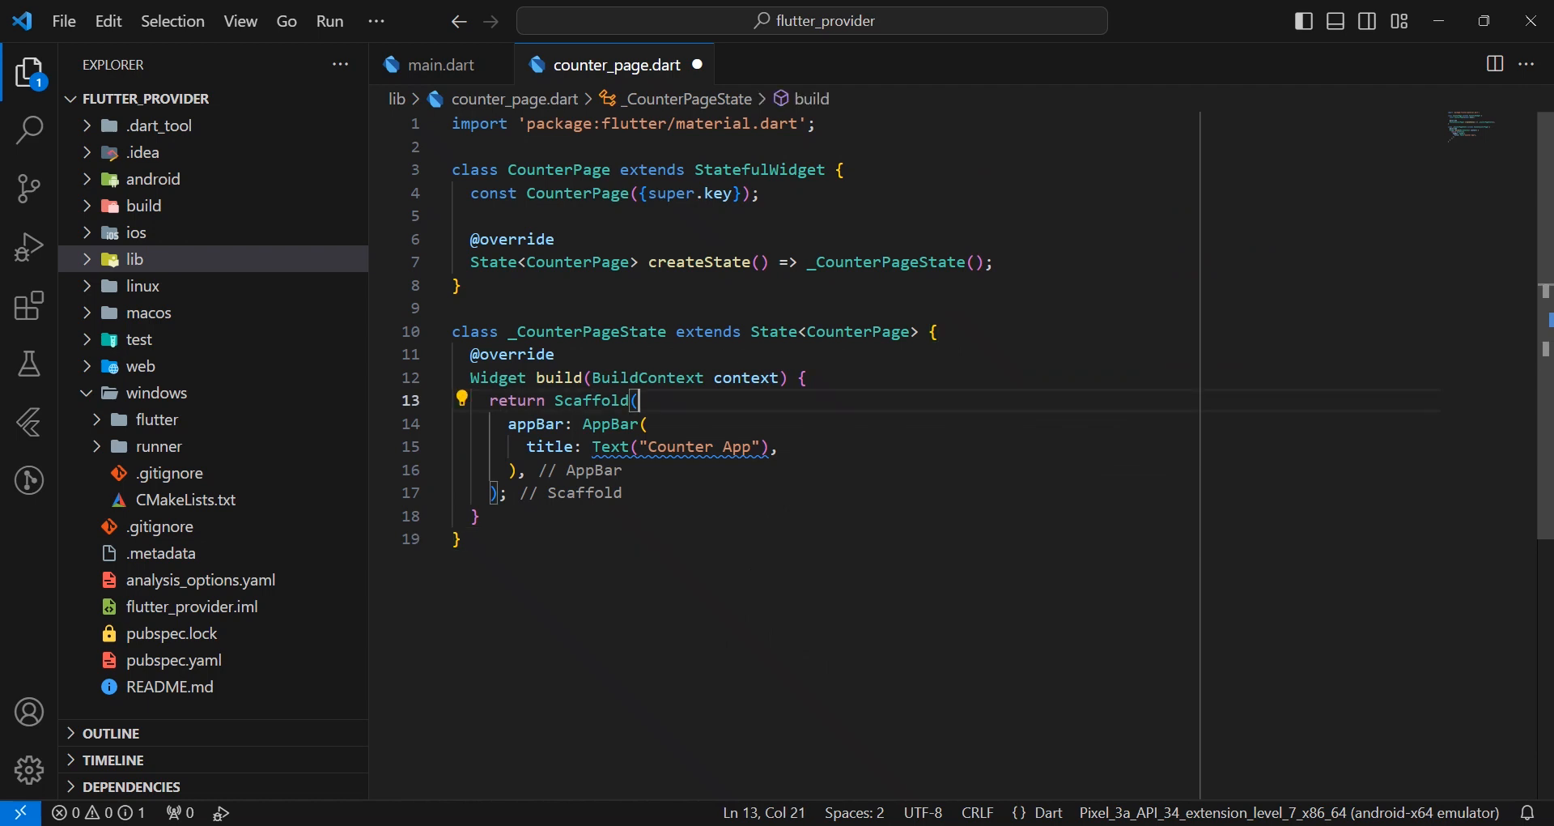
Step: Add a floatingActionButton Padding holding a Row of Icons.add and Icons.remove FloatingActionButtons
type("floatingActionButton:")
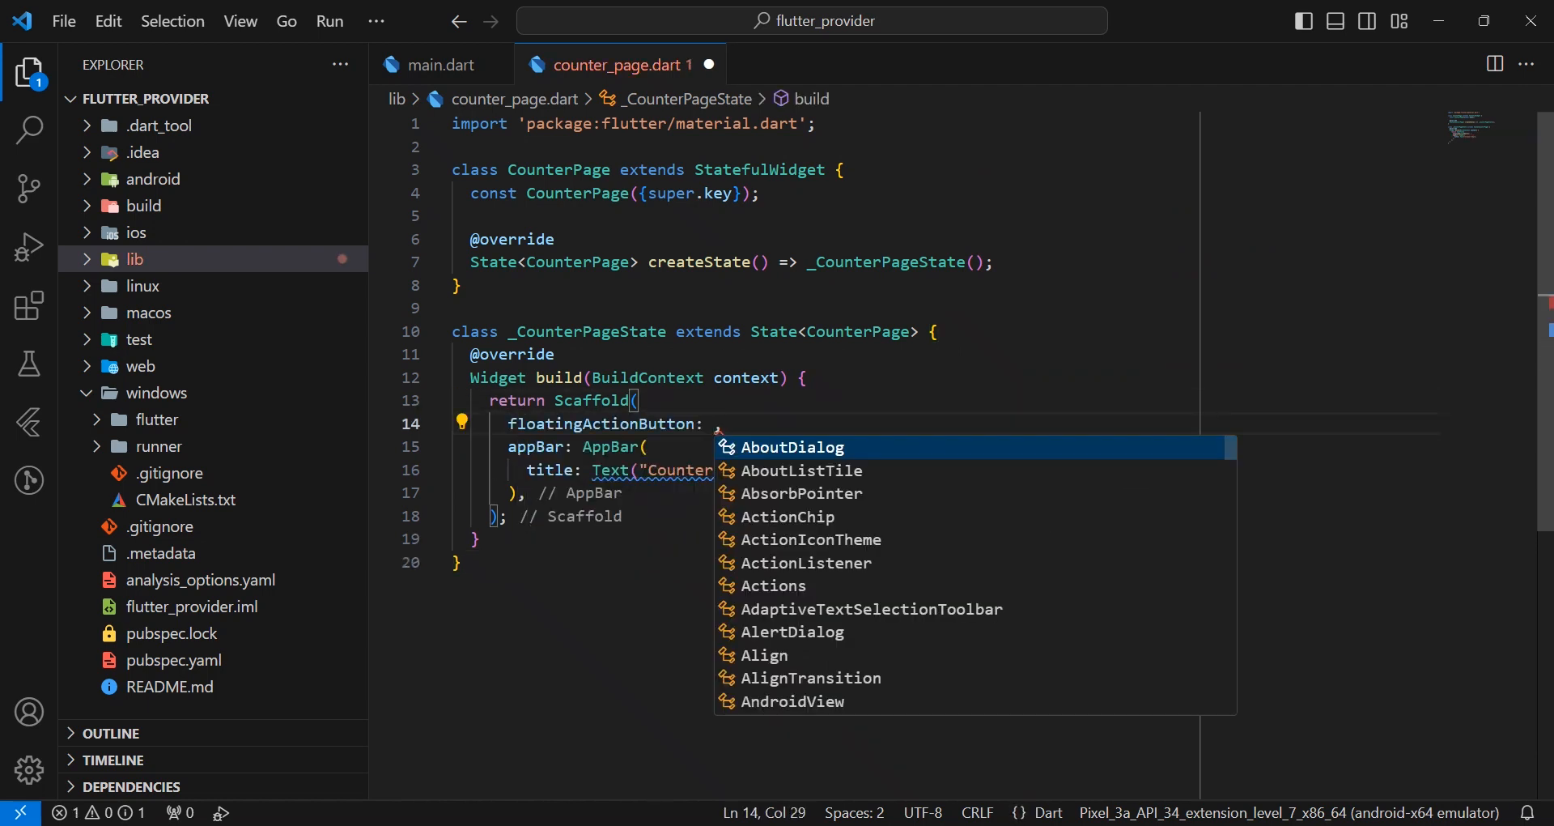
type("Row(")
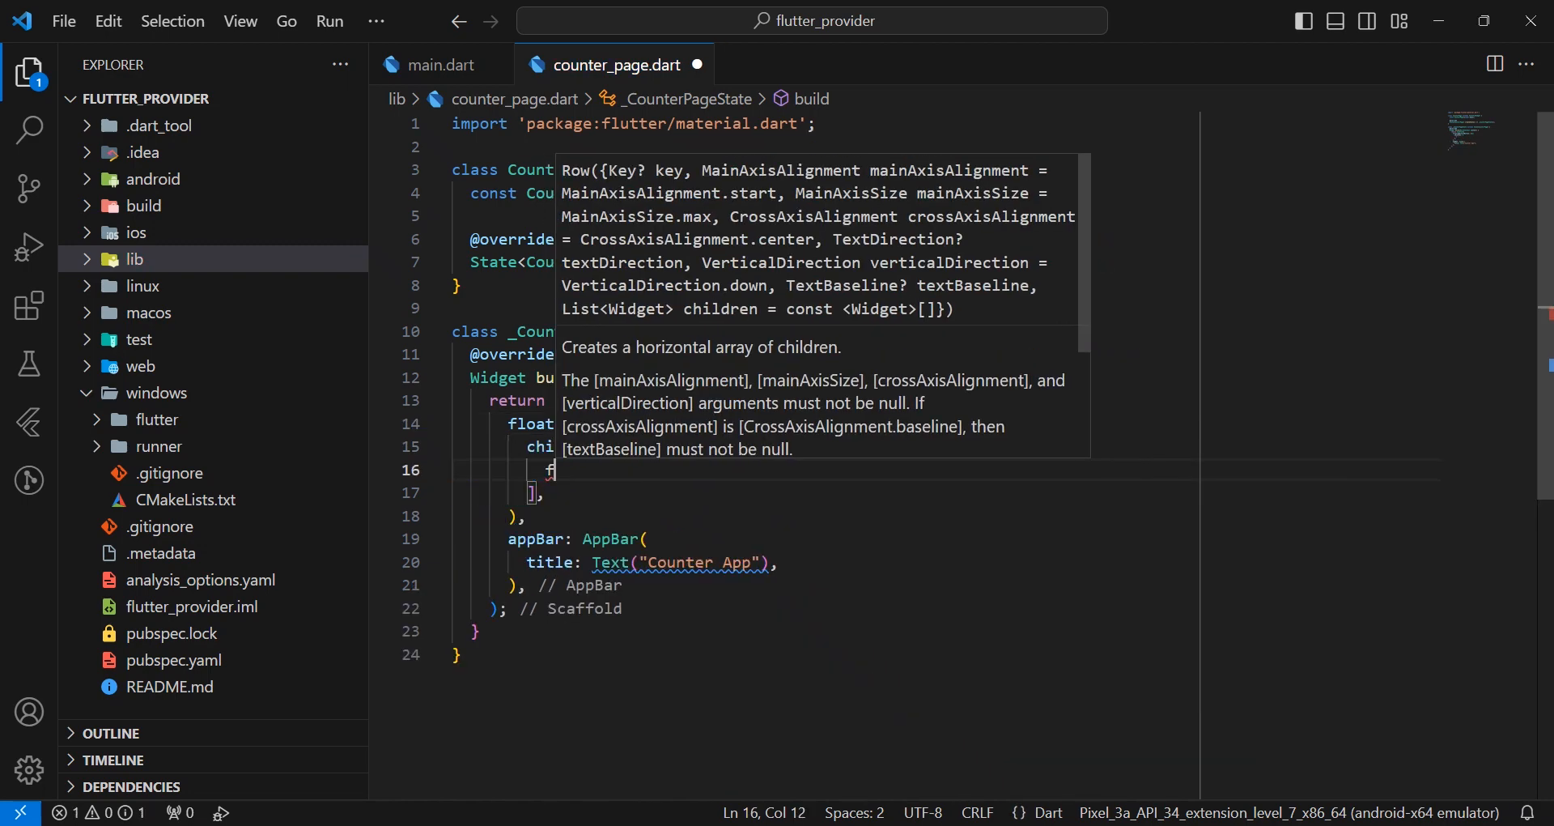
type("FloatingActionButton(")
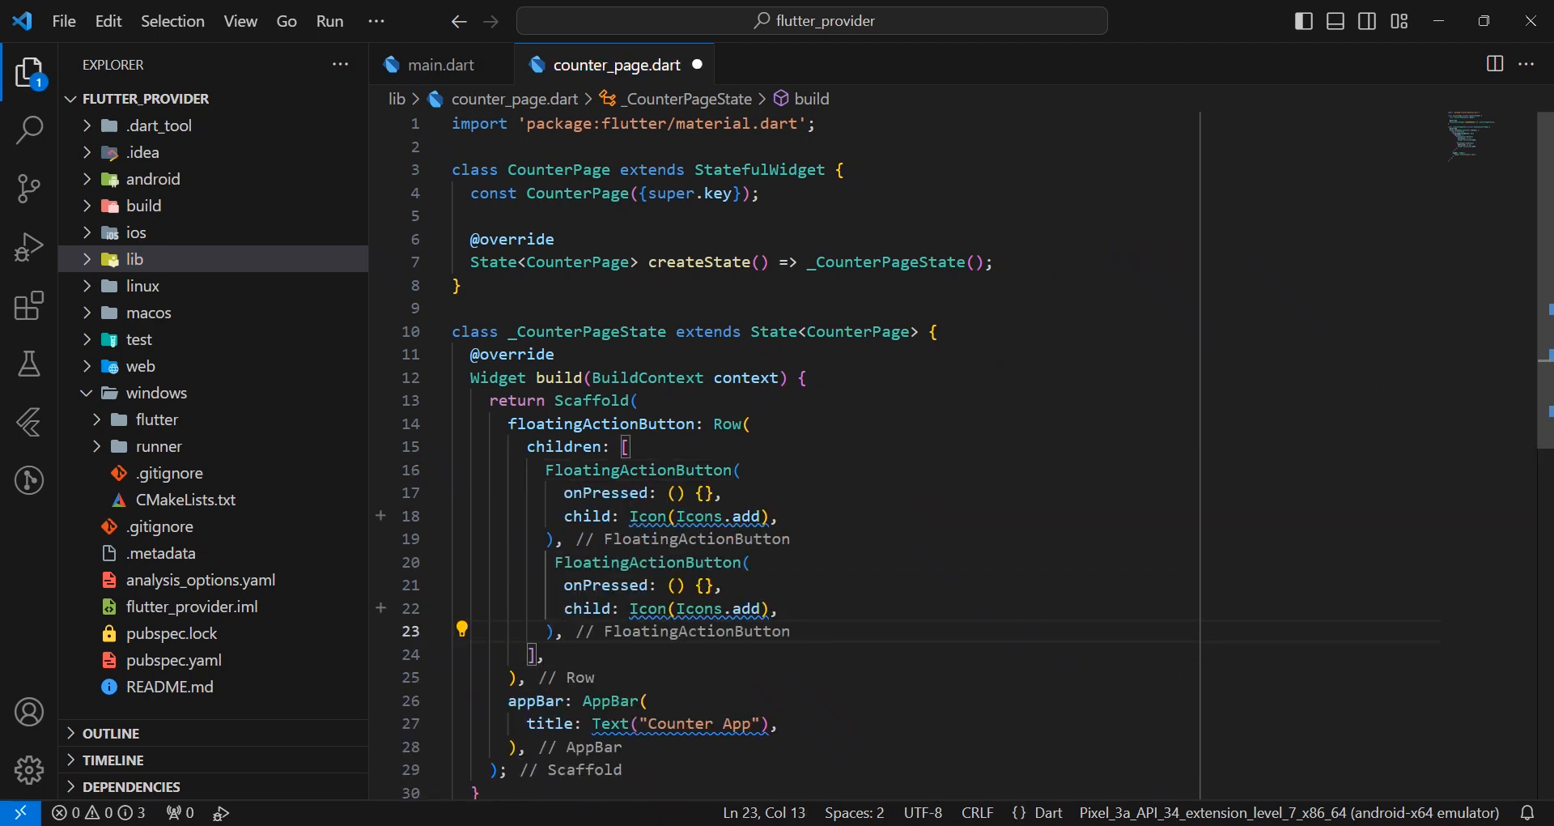
type("remove")
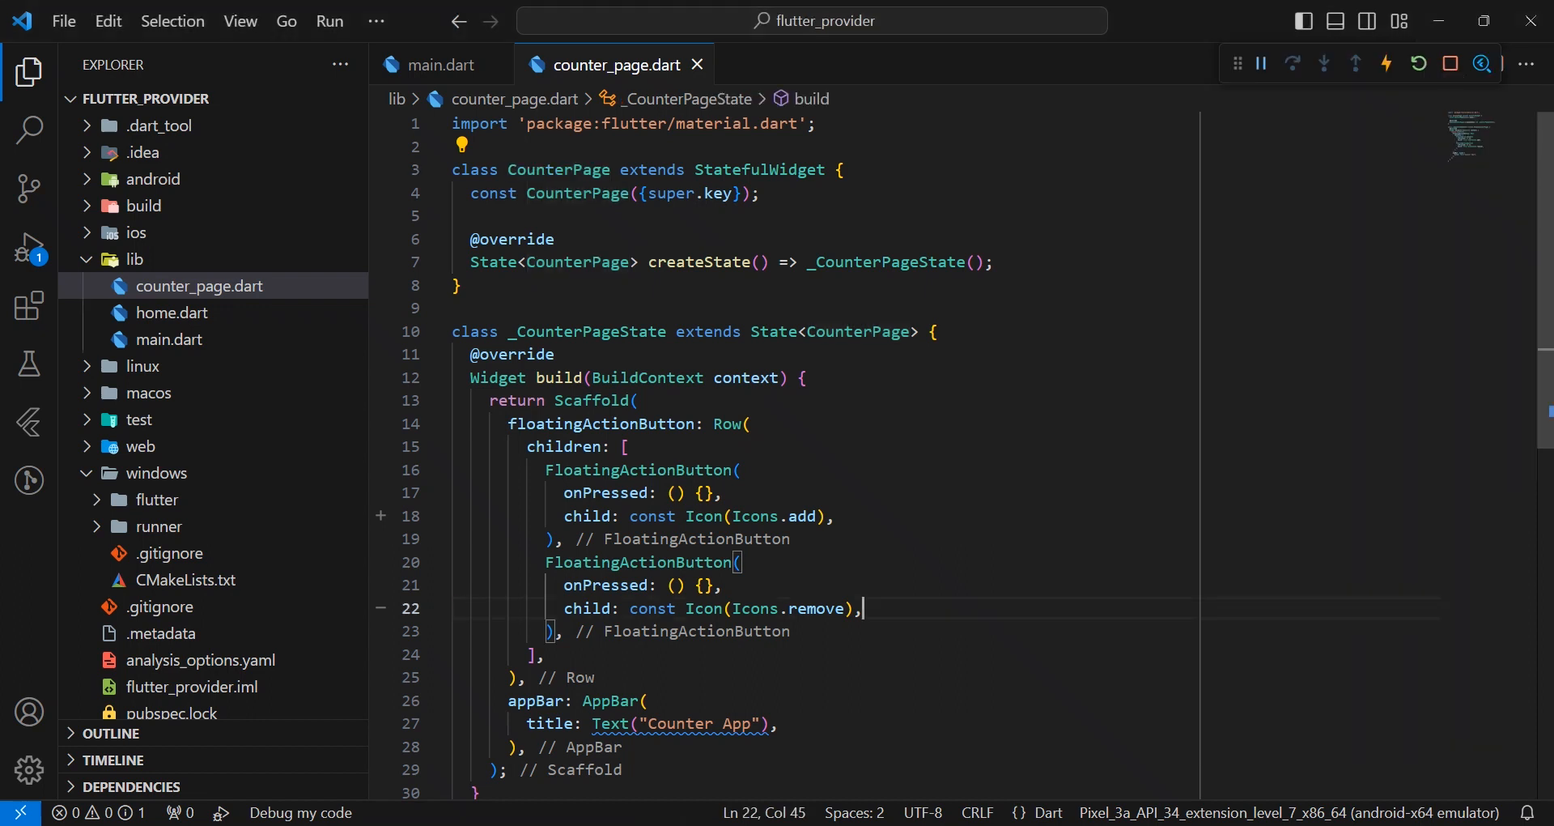
scroll("down", 3)
type("const SizedBox(width: 9),")
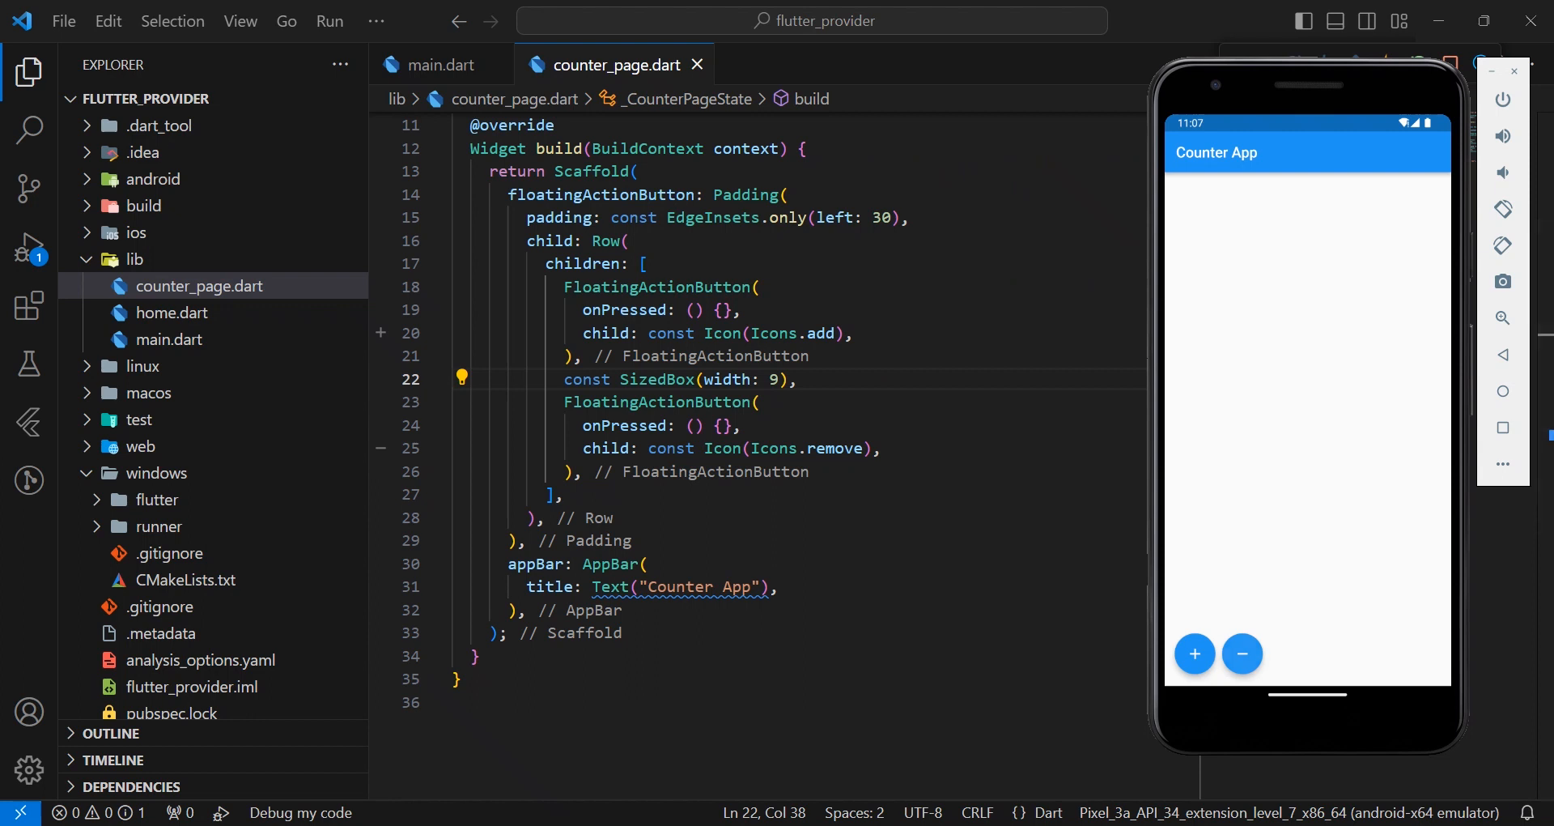
Step: Set the body to a const Center with Text("0") at fontSize 35
type("body: ,")
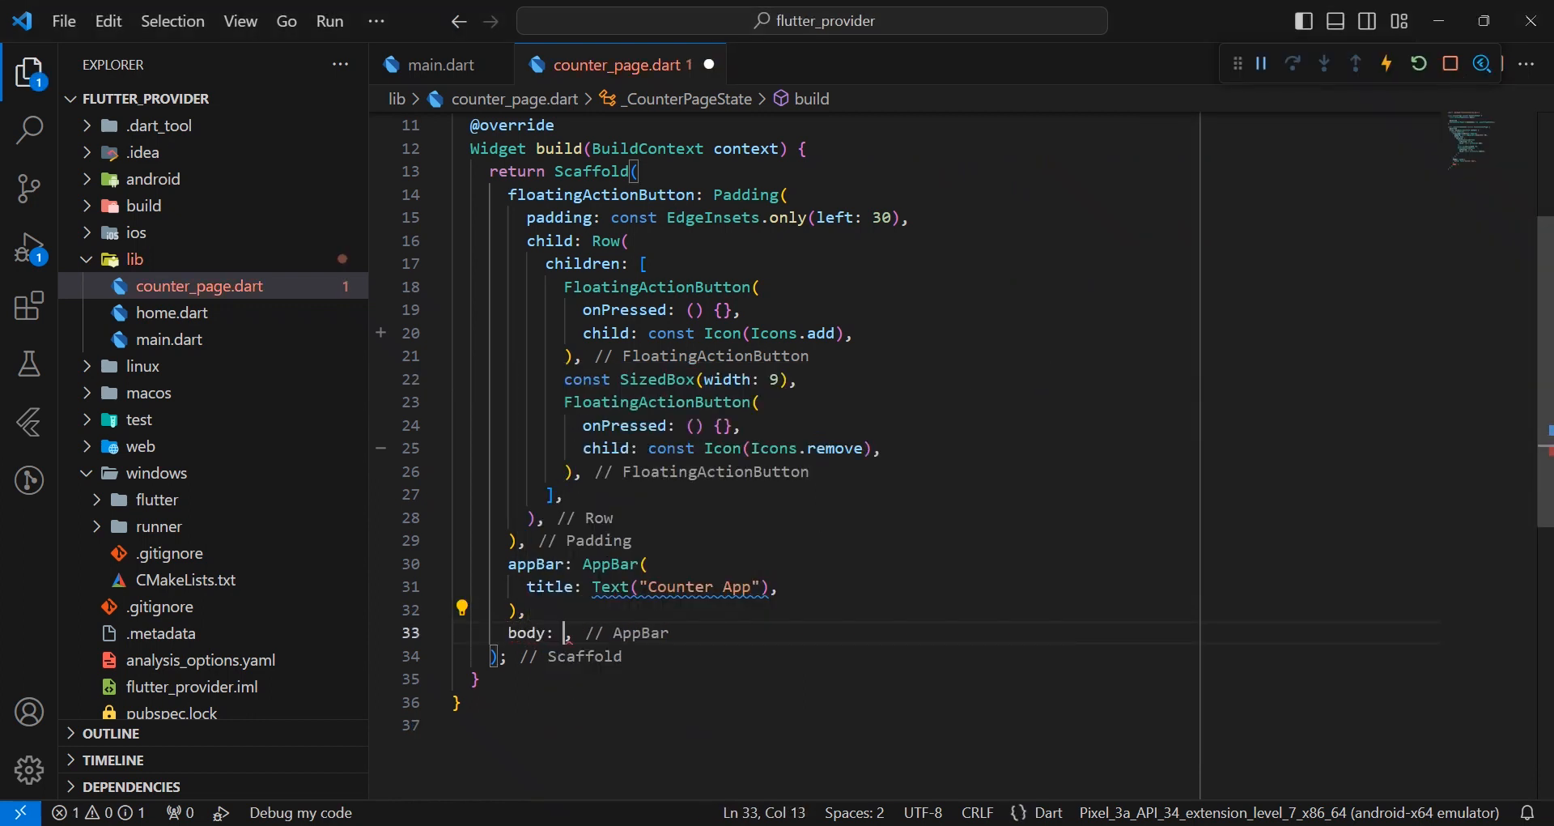
type("Center")
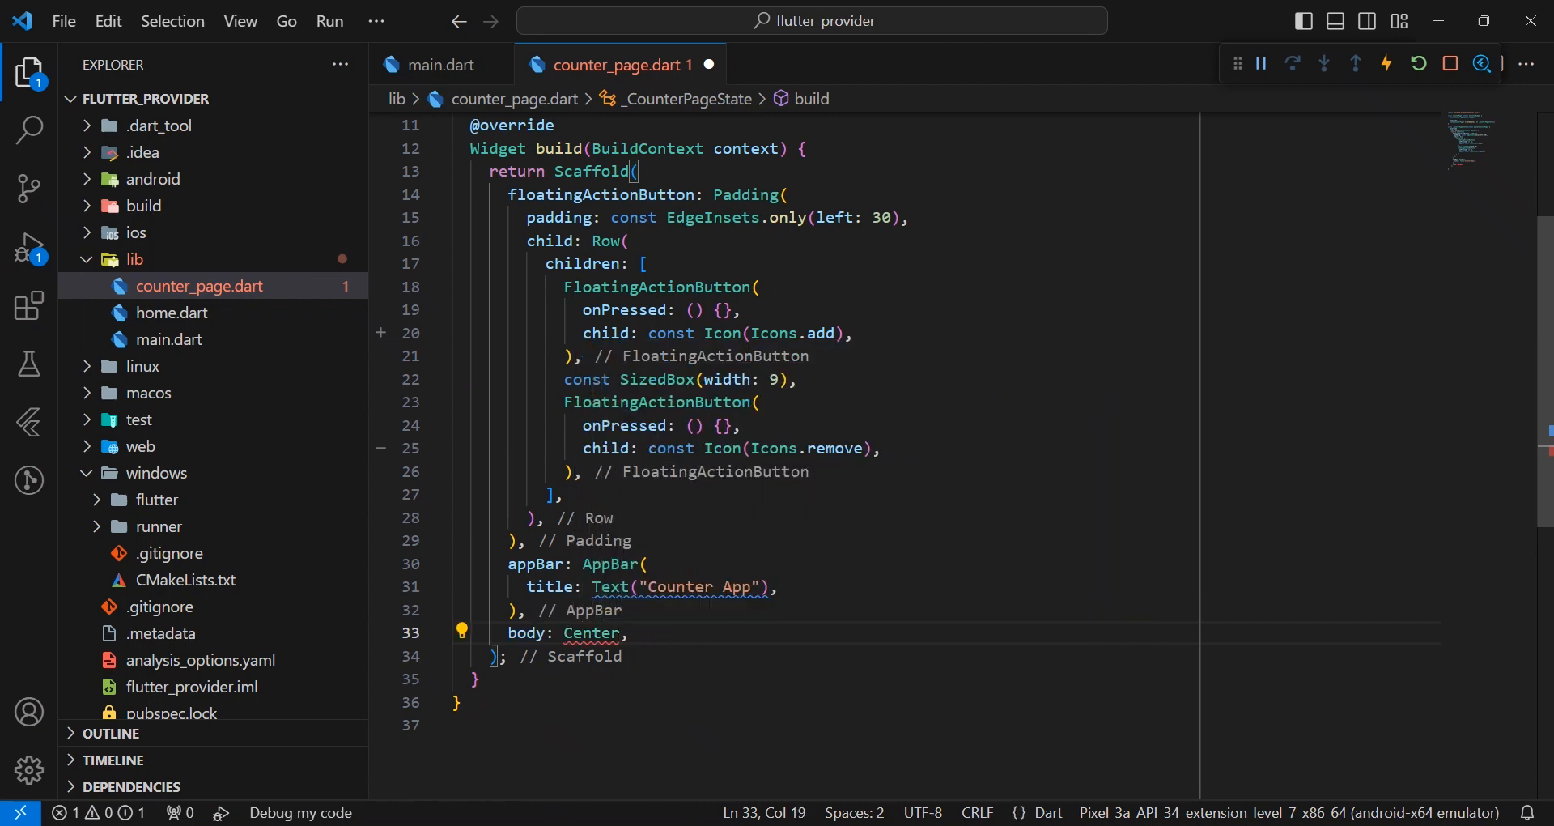
type("child: Text(\"0\")")
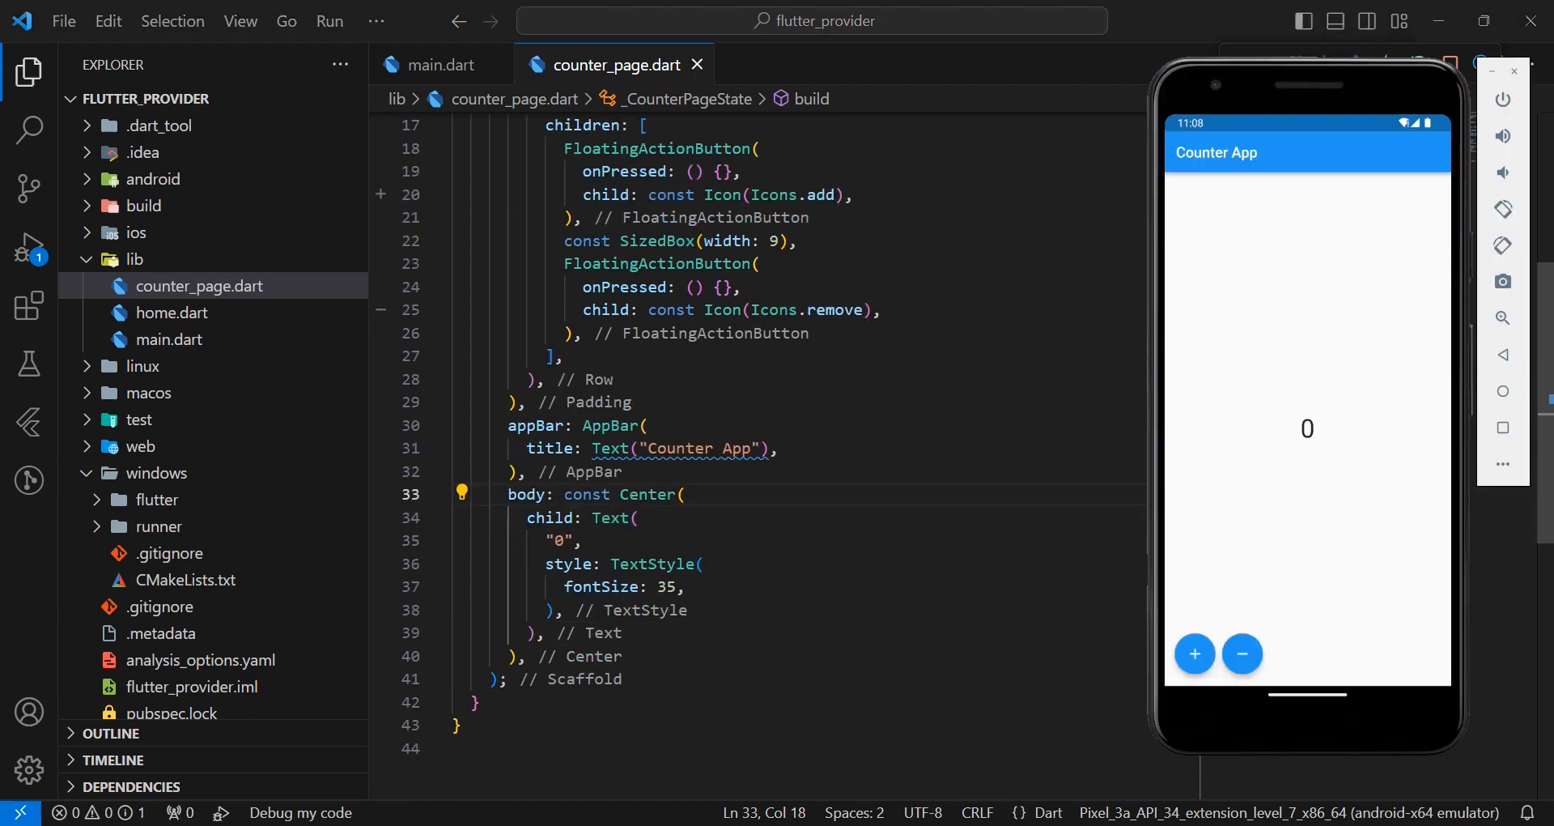
right_click(135, 259)
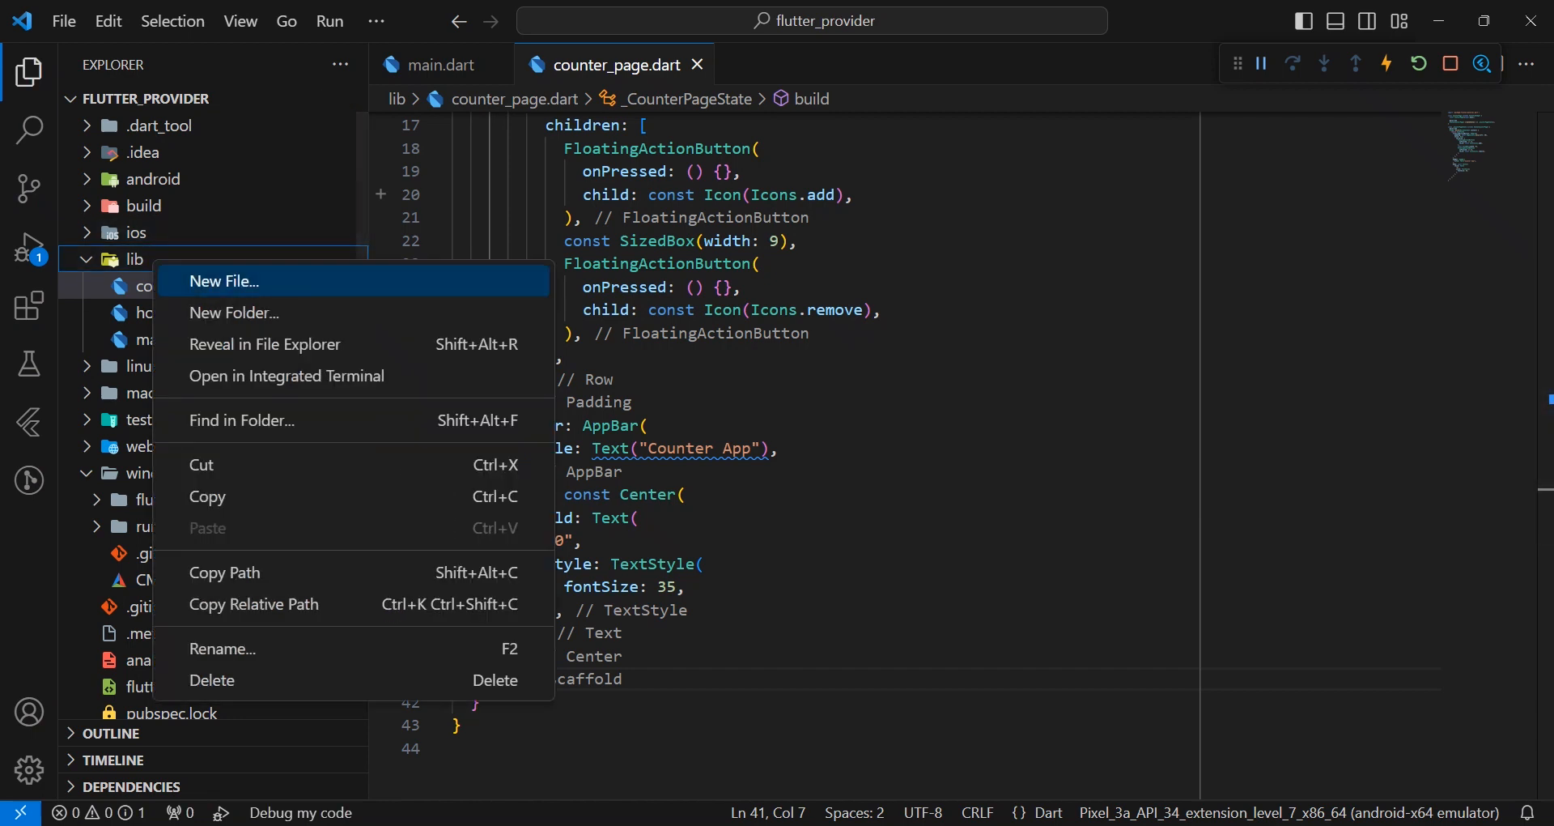
Step: Create provider.dart declaring an empty 'class CounterProvider with ChangeNotifier {}'
left_click(224, 282)
type("class CounterProvider with ChangeNotifier")
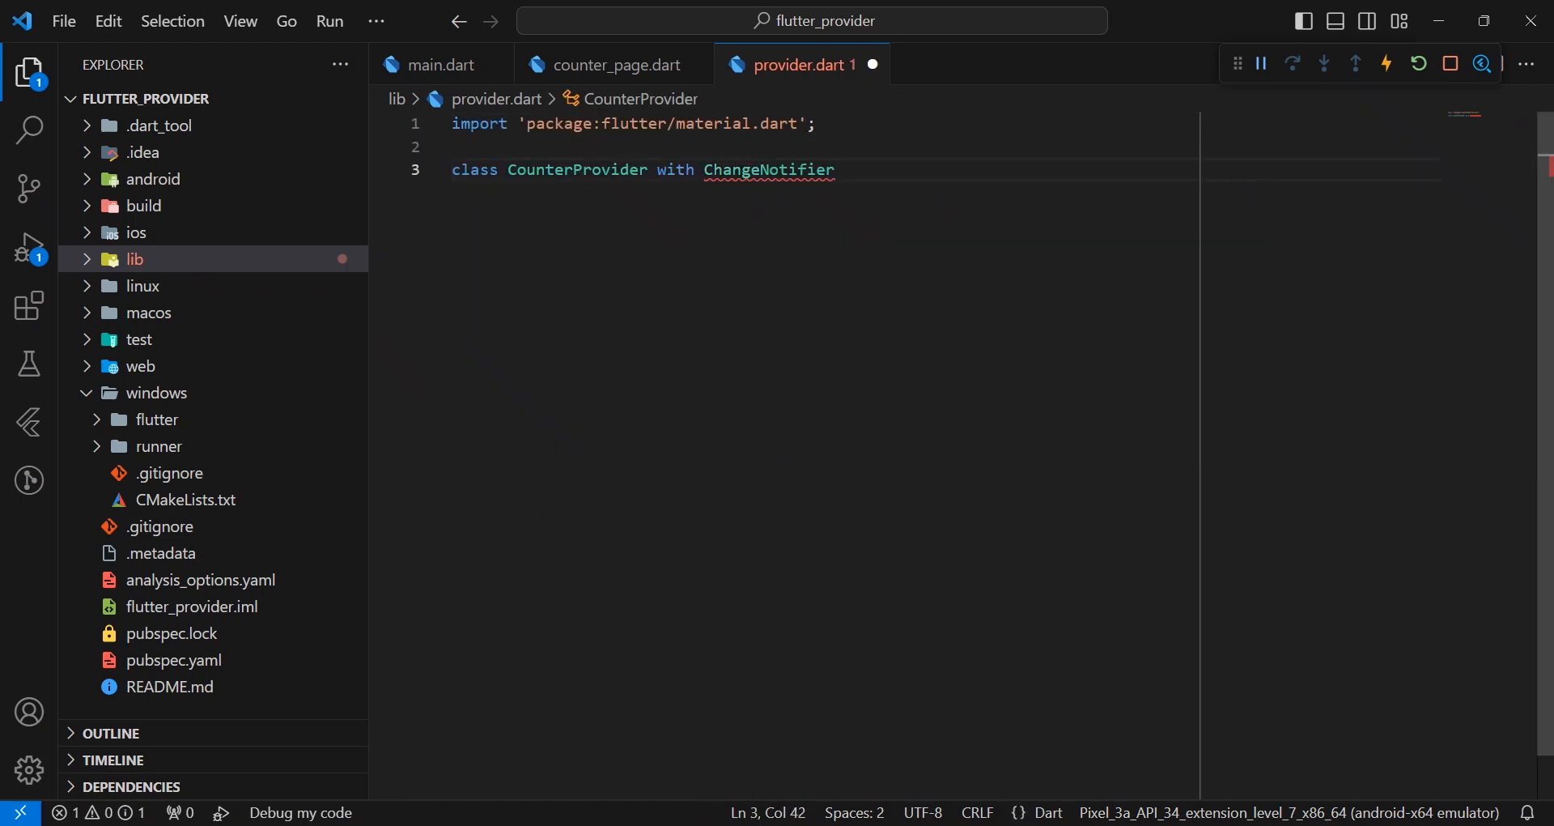
type("{")
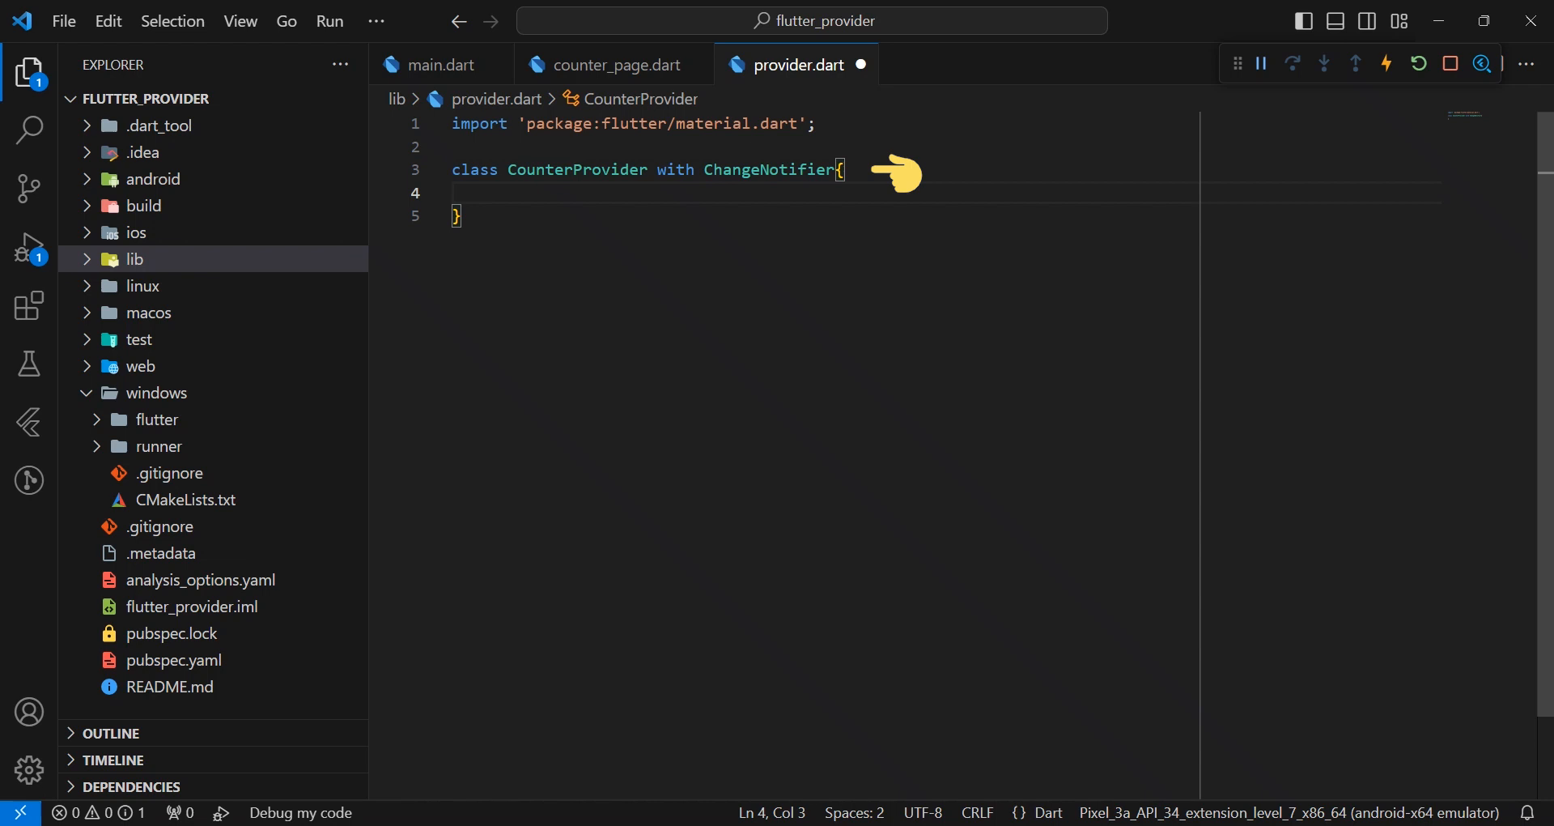
mouse_move(695, 204)
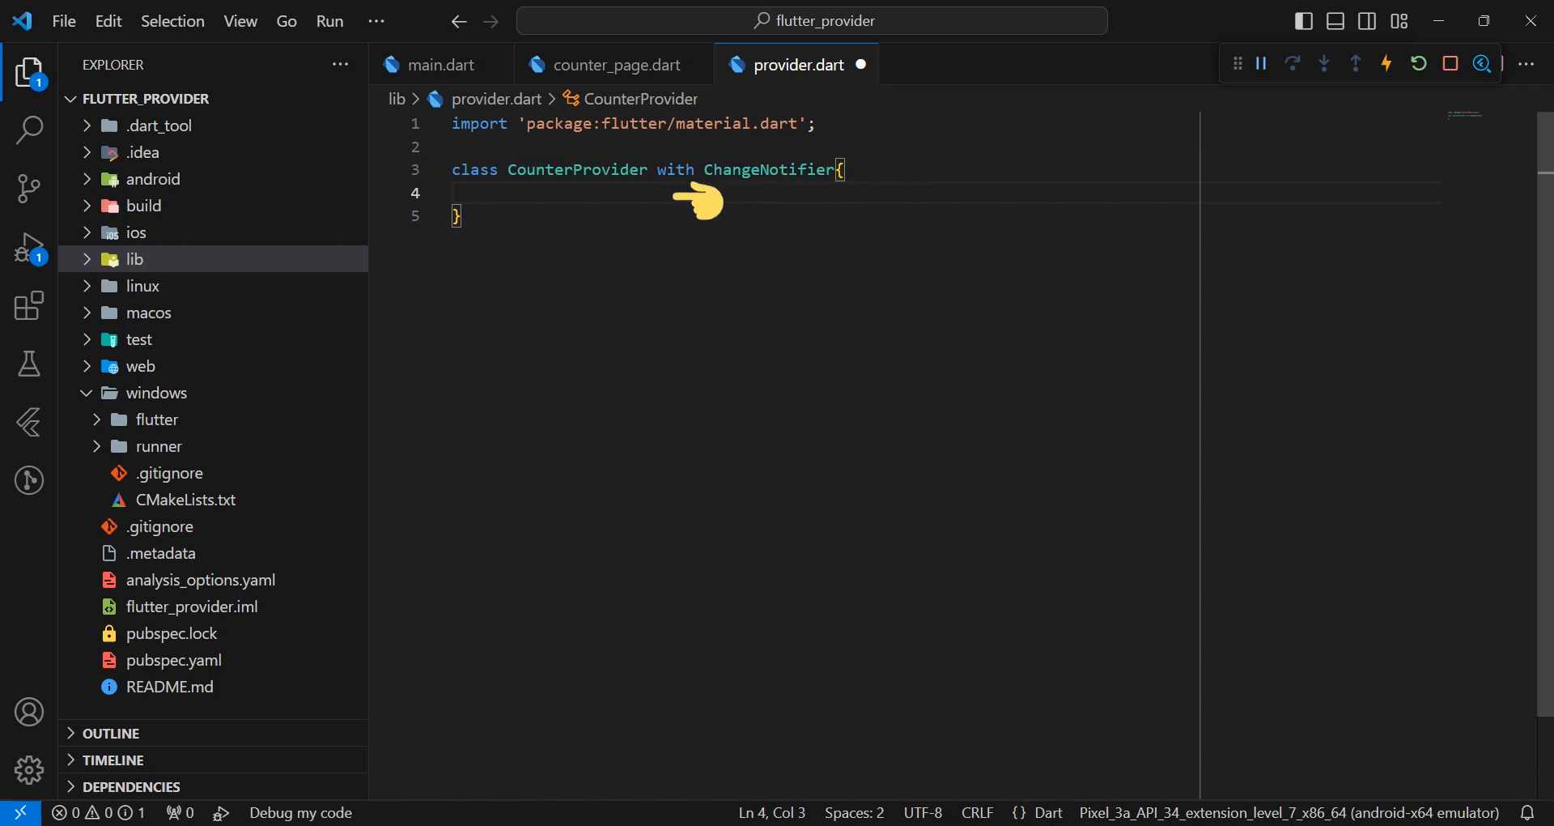
Step: Add 'int _number = 0;' and the 'int get number => _number;' getter
type("int _number = 0;")
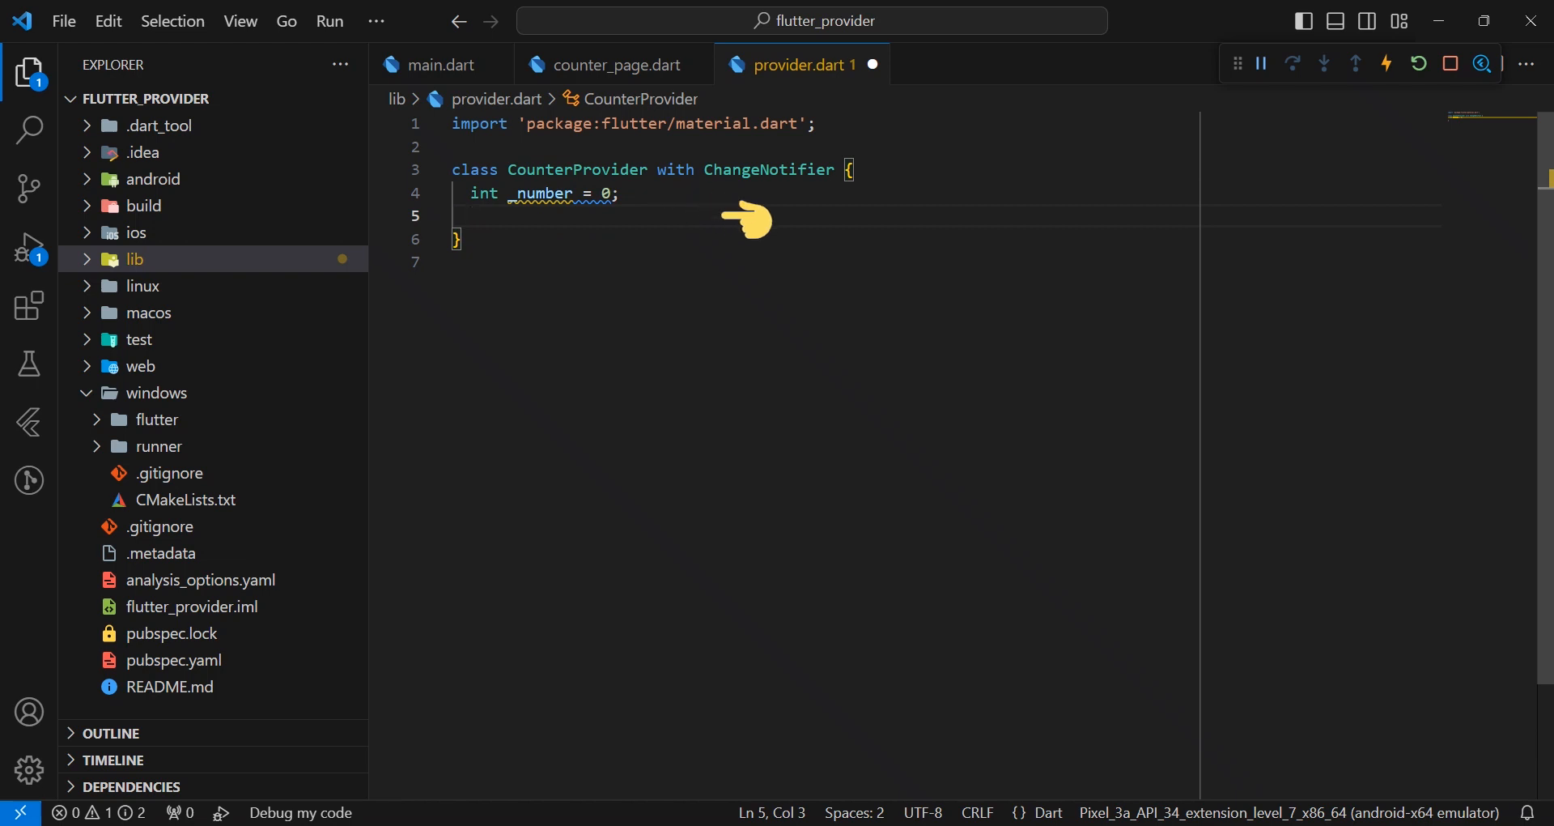
type("int get number => _number;")
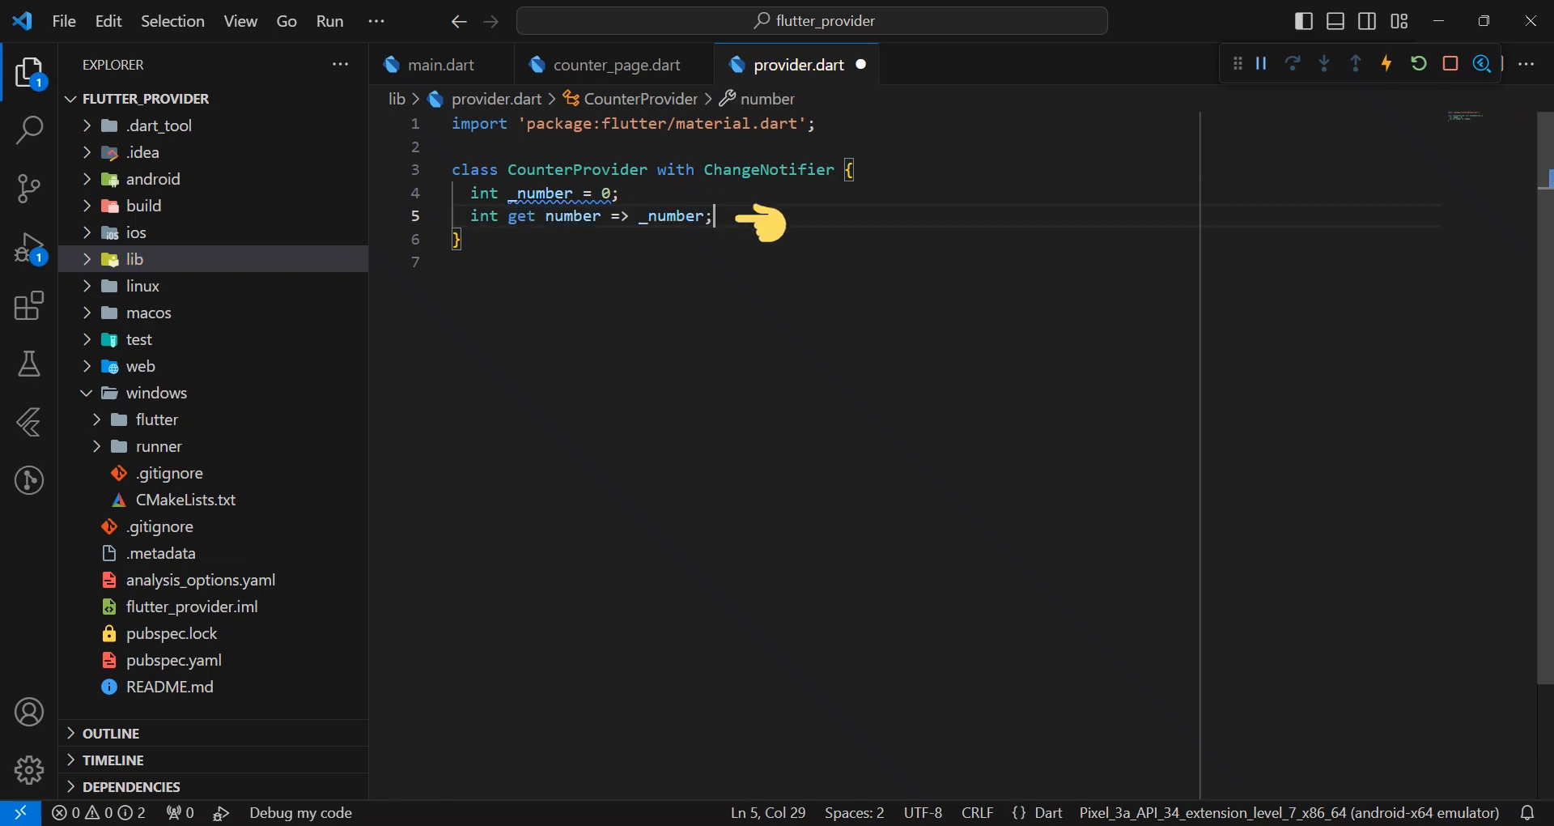
key("Enter")
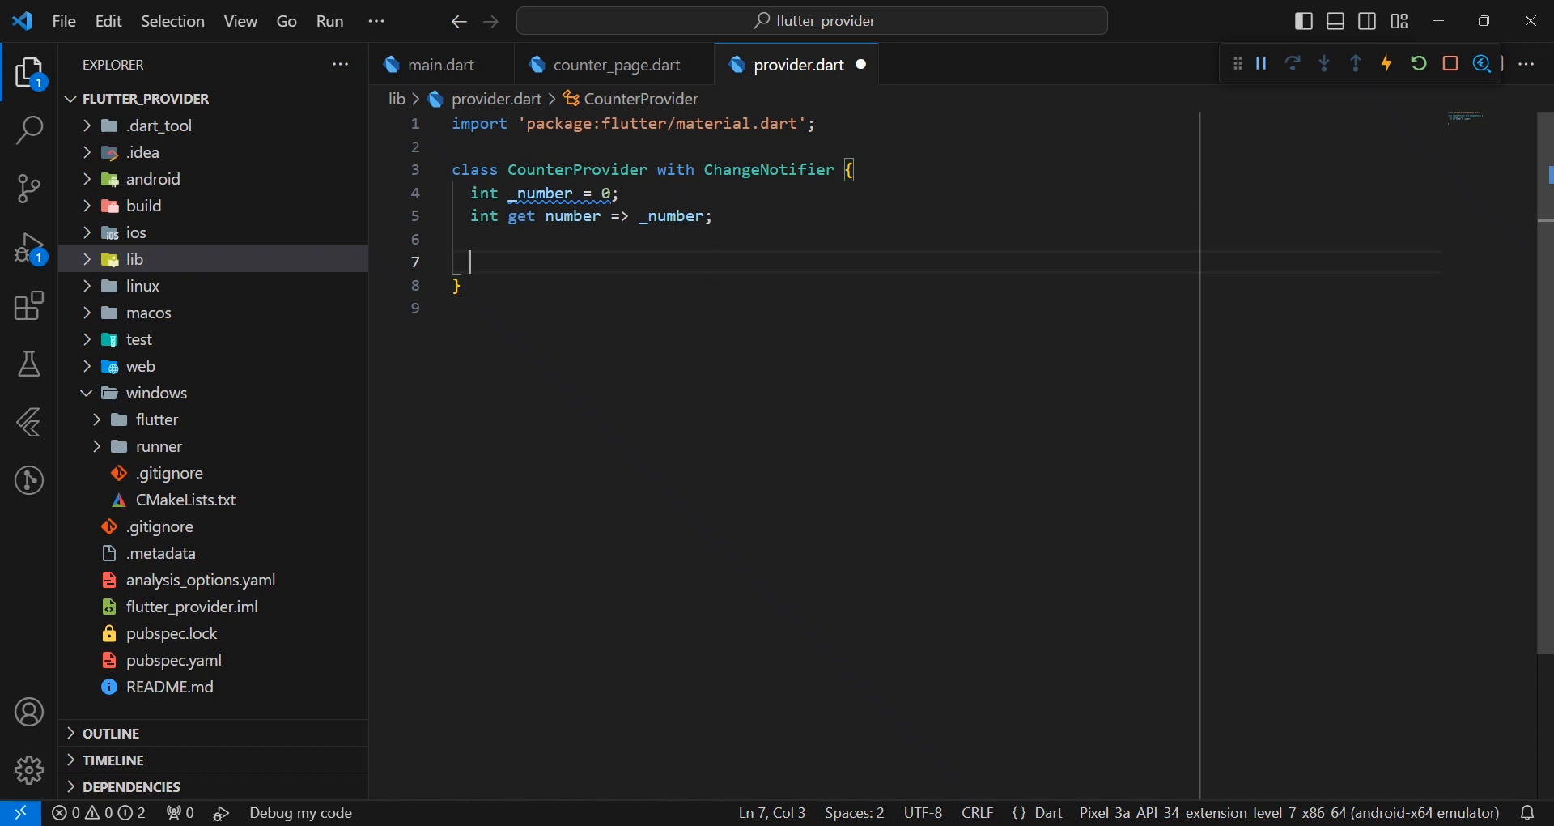
Step: Write increment() doing _number++ and decrement(), each calling notifyListeners()
type("void increment(){")
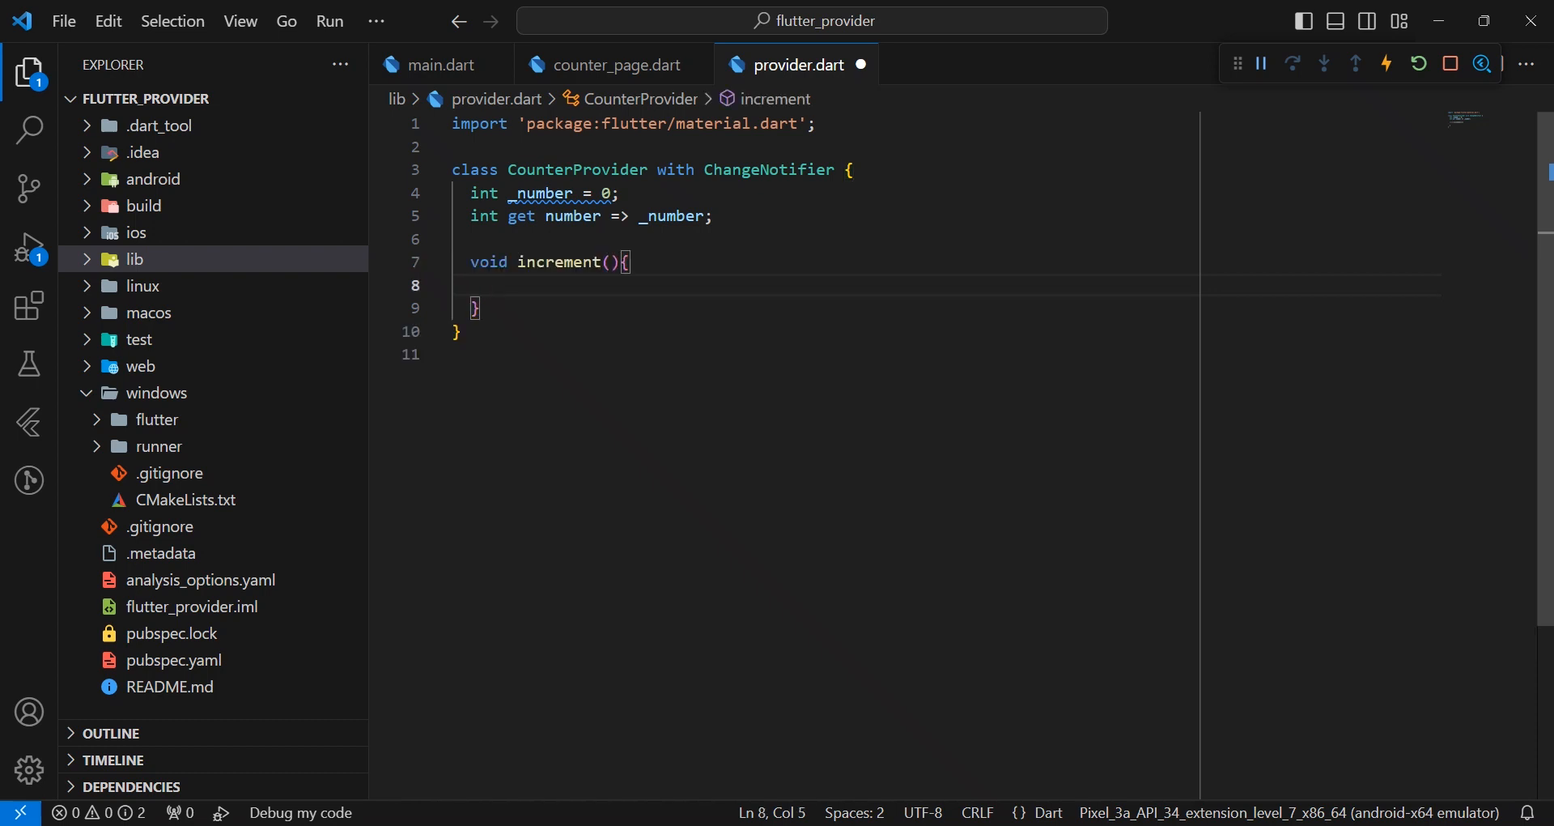
type("_number++;")
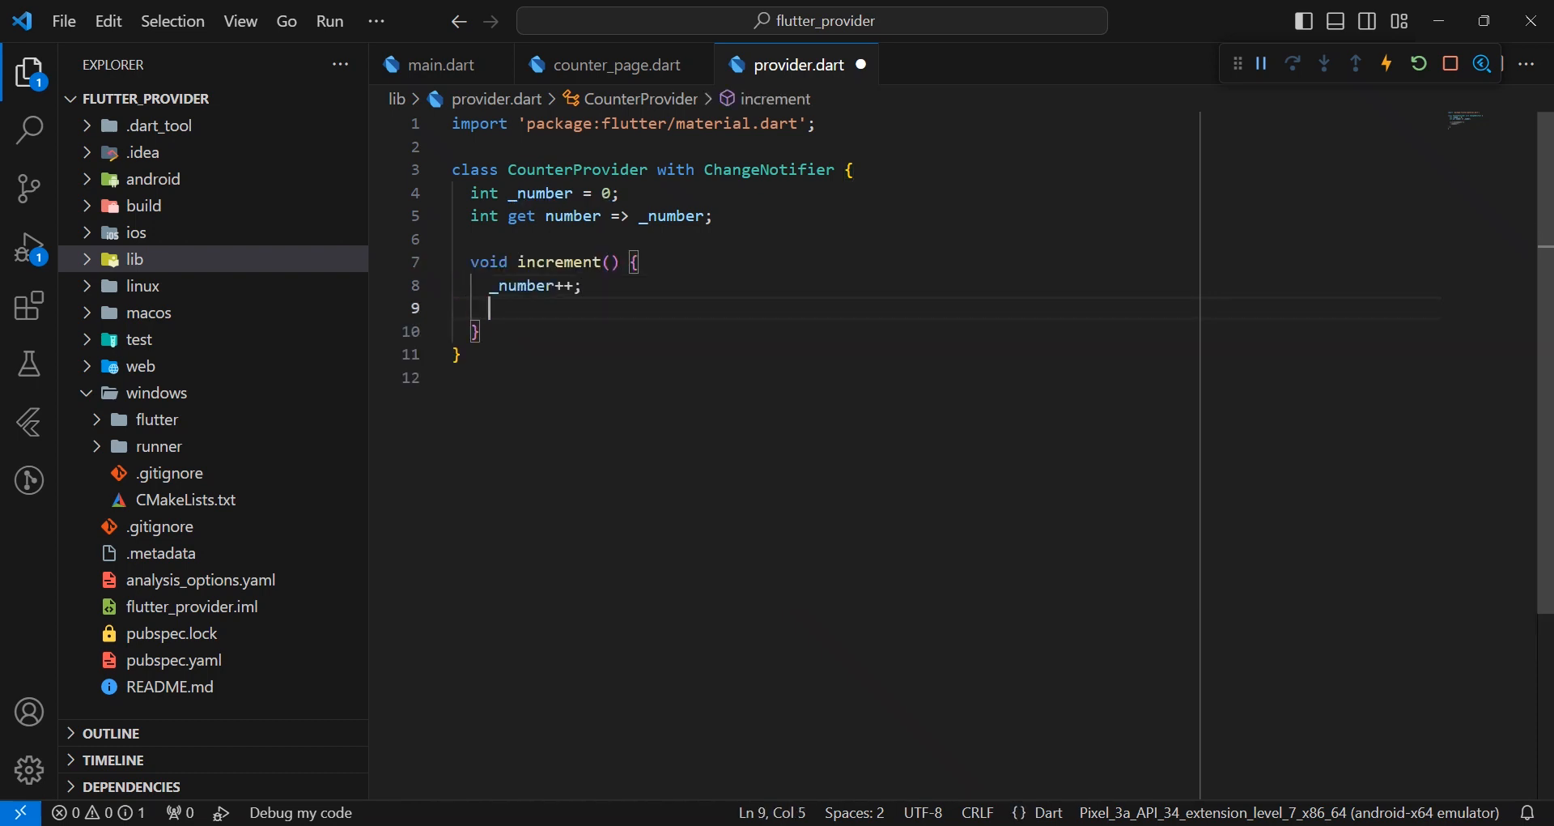
type("NotifyListeners();")
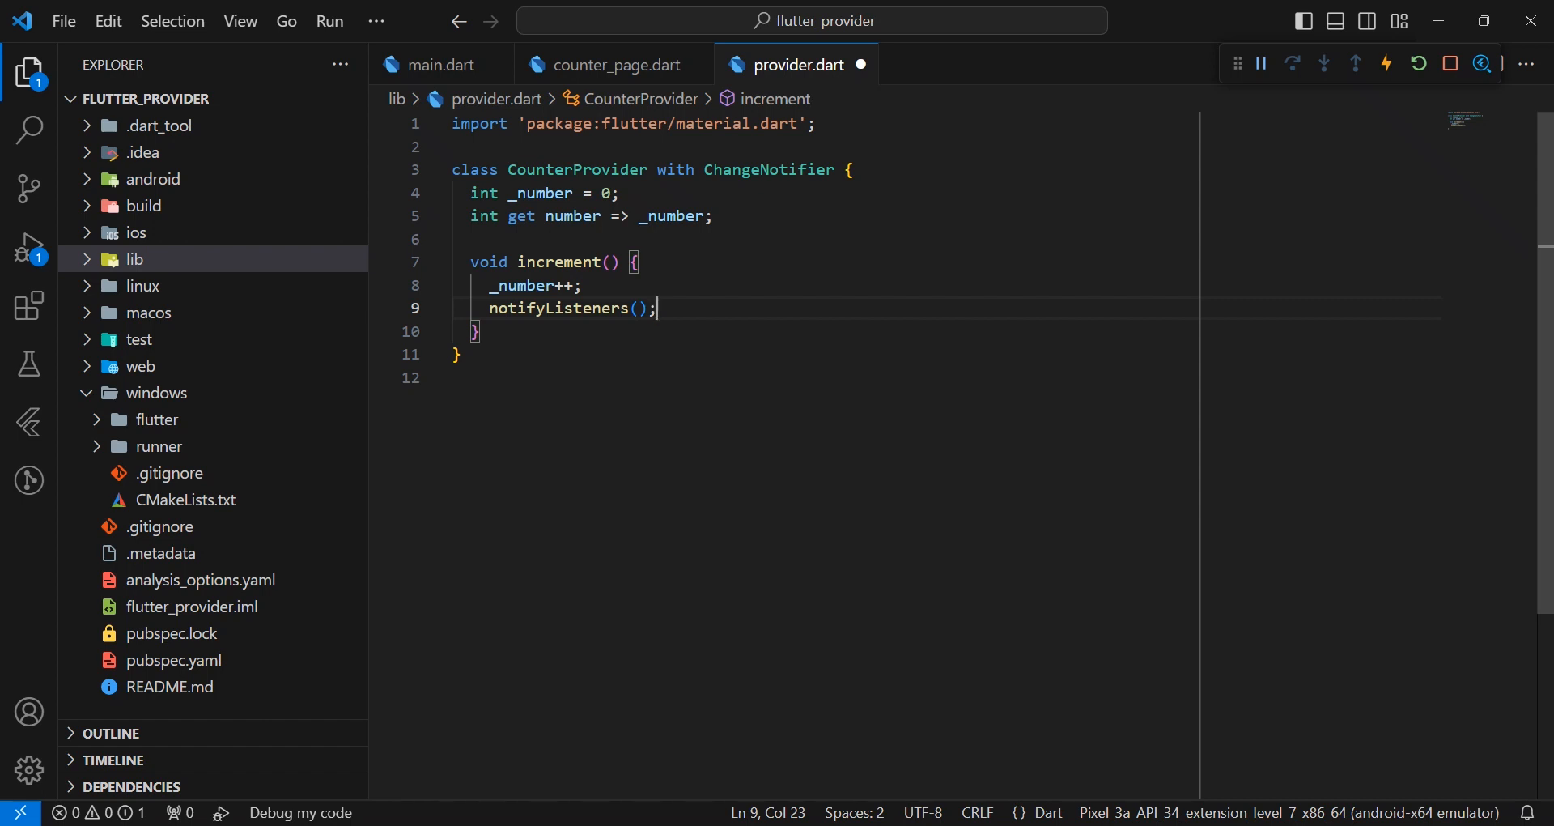
type("void de() {")
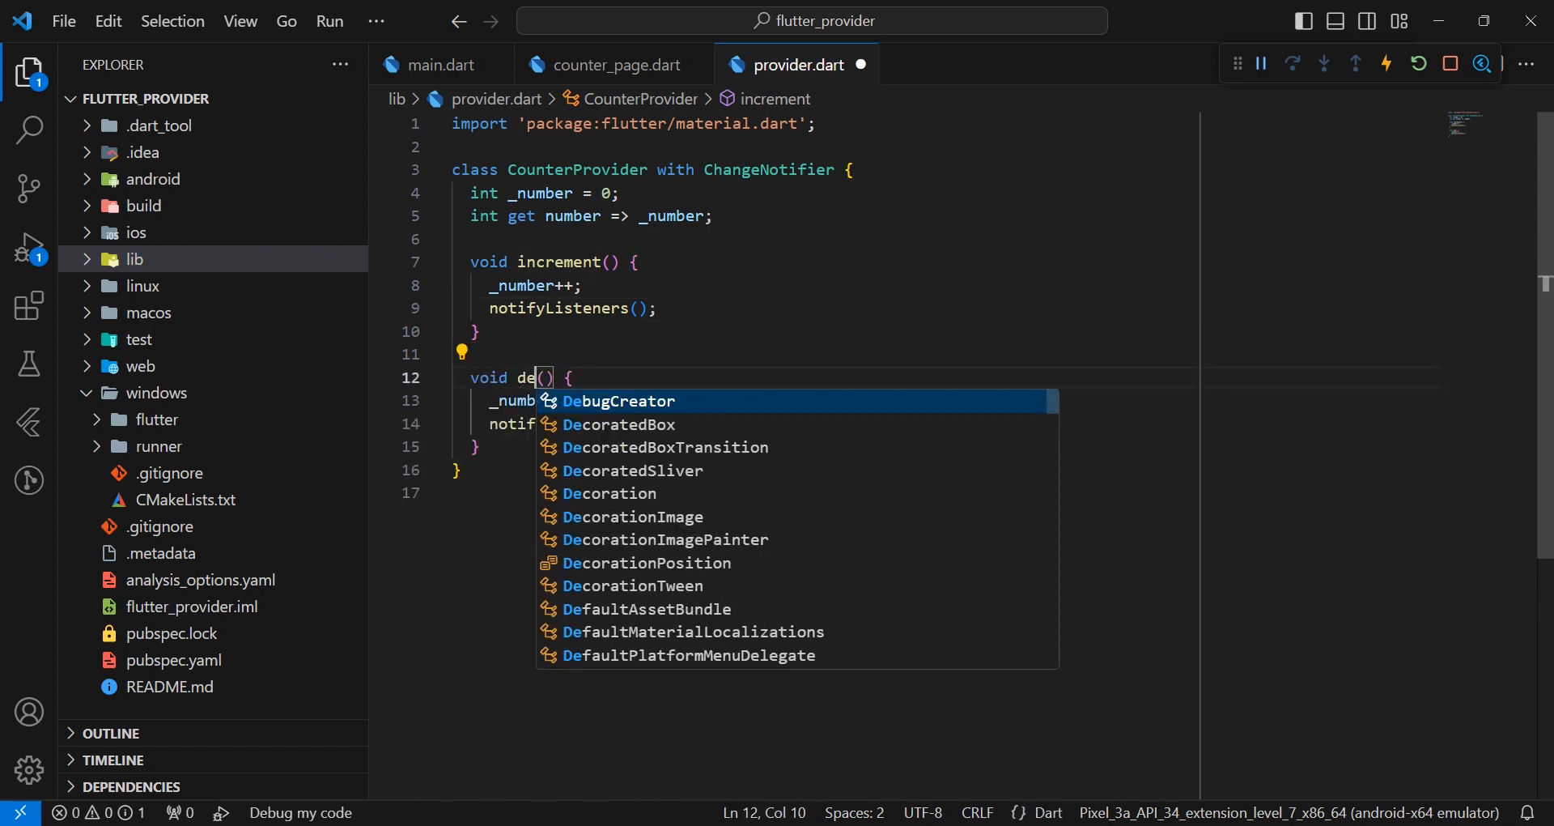
type("crement")
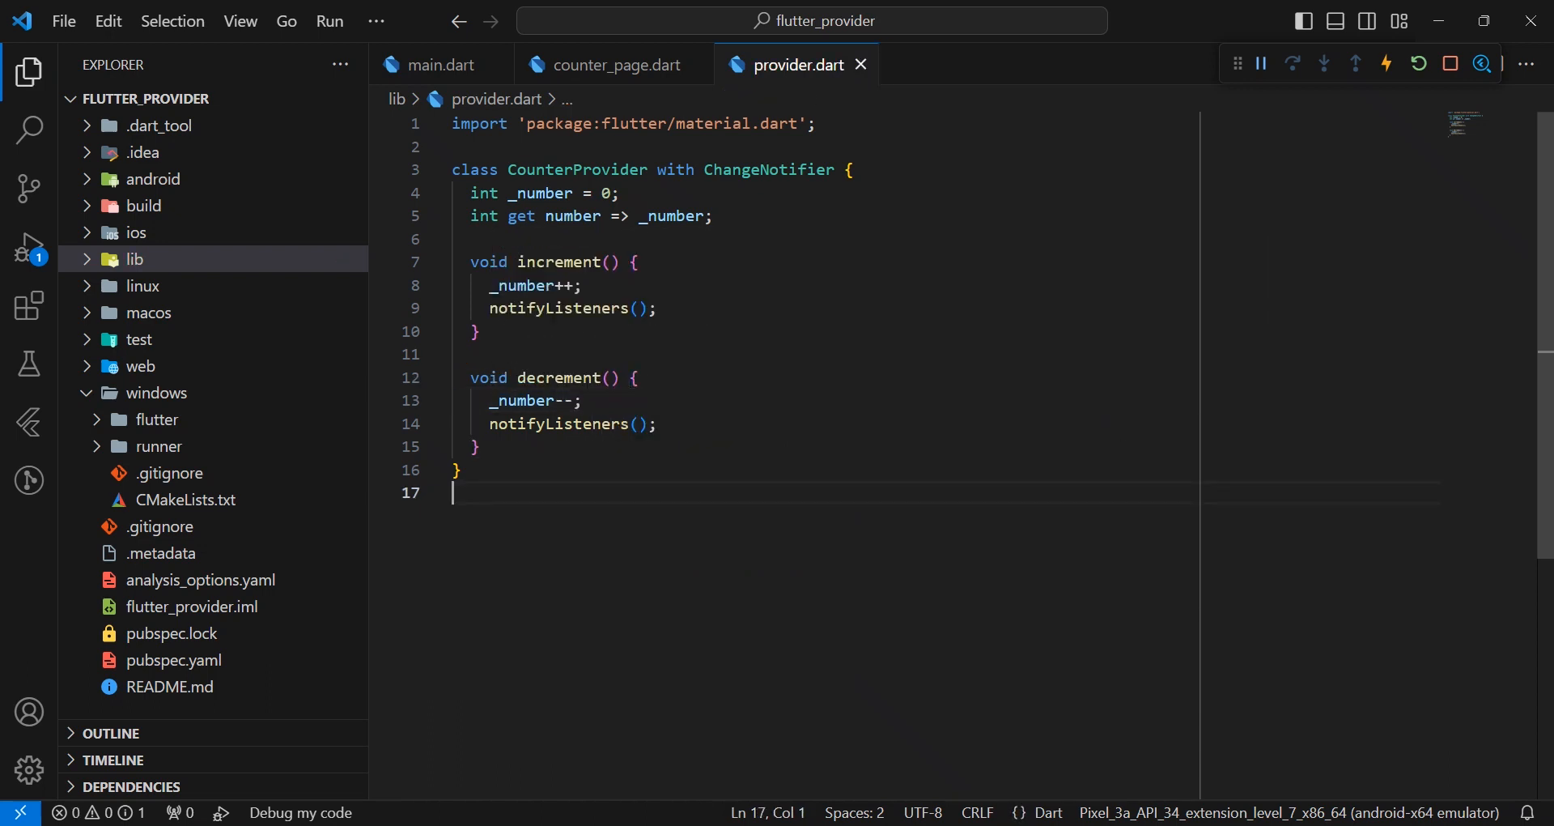
Step: Call context.read<CounterProvider>().increment()/decrement() in onPressed and show context.watch<CounterProvider>().number
left_click(612, 65)
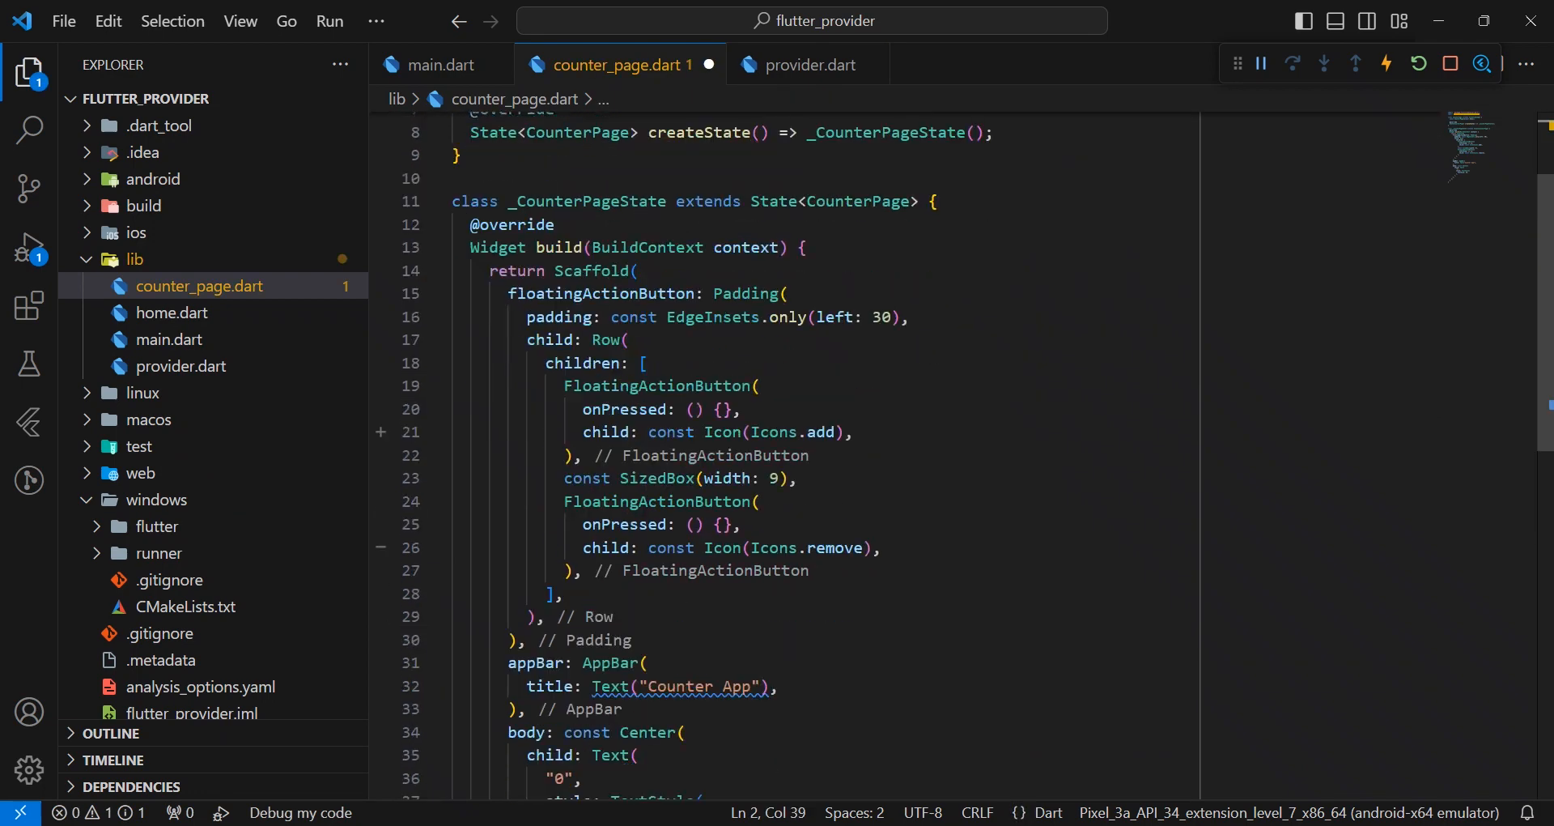
type("context.read<>")
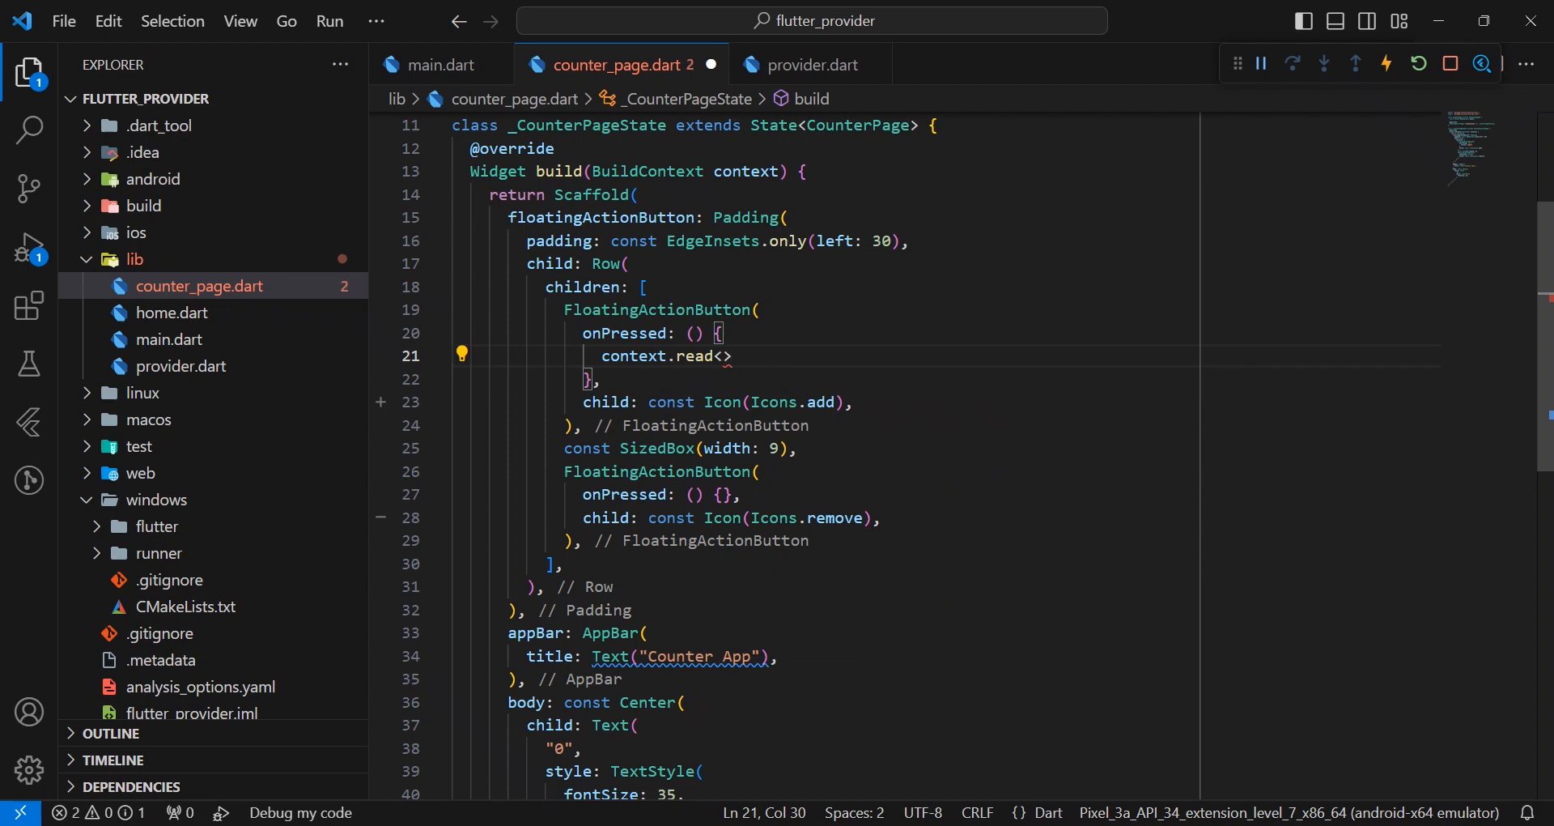
type("CounterProvider>().increment();")
left_click(825, 747)
type("${context.watch<CounterProvider>().number}")
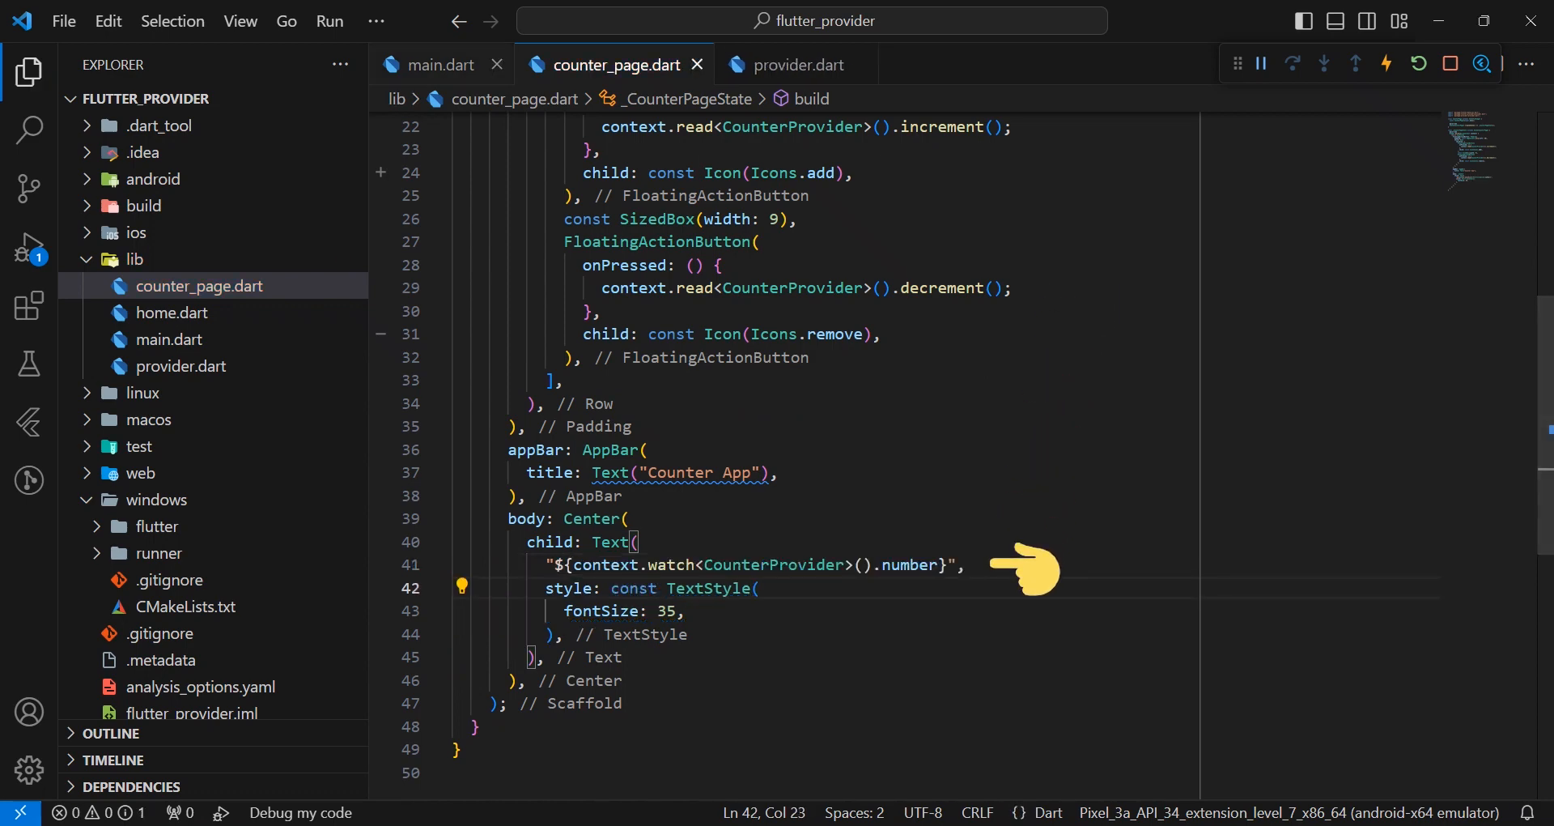
Step: Make main.dart's second ChangeNotifierProvider create CounterProvider() and import provider.dart
left_click(441, 65)
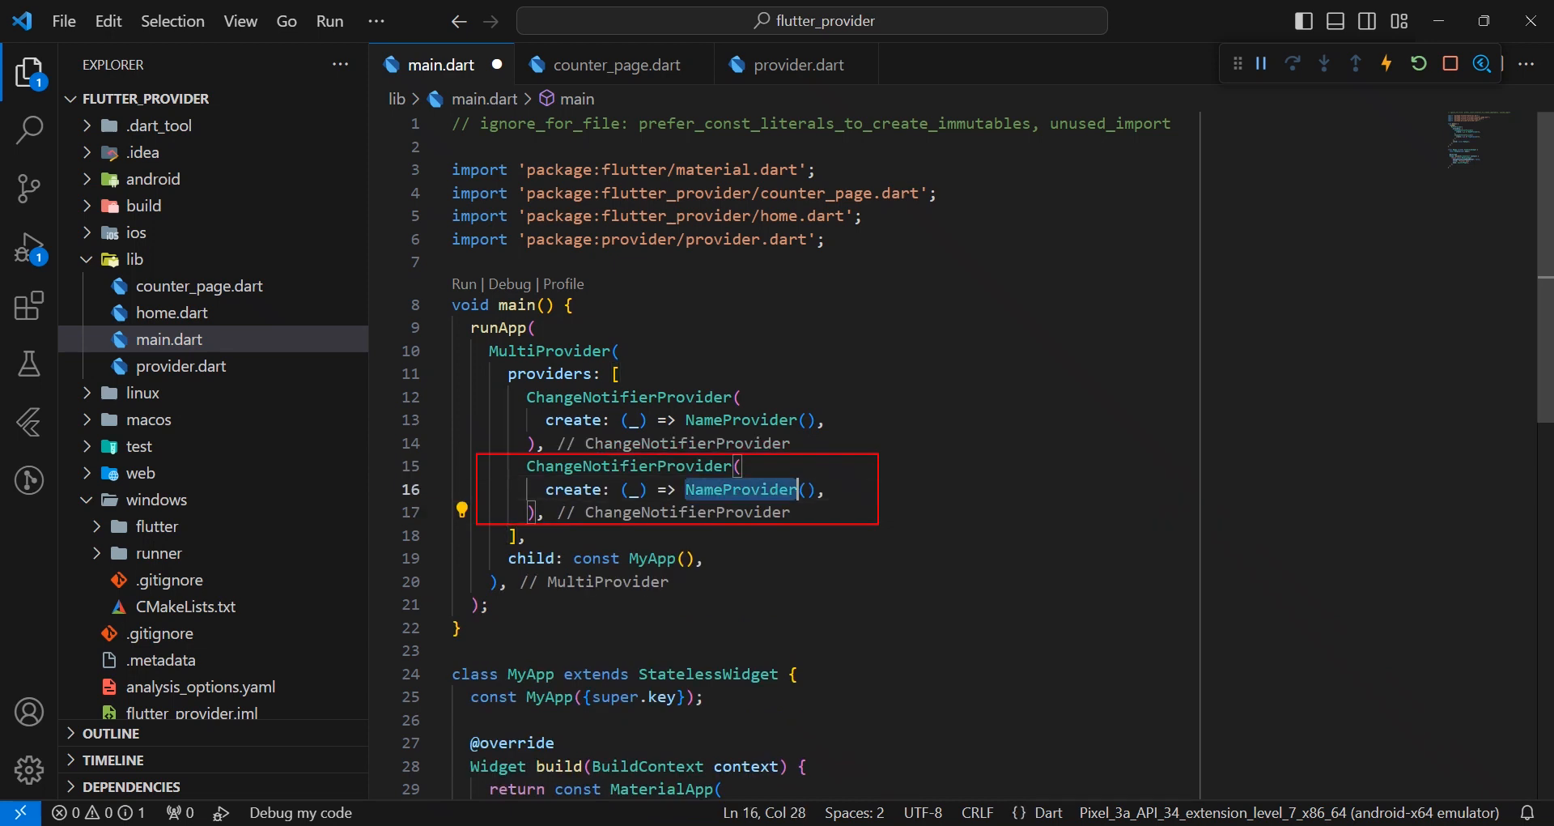
type("CounterProvider")
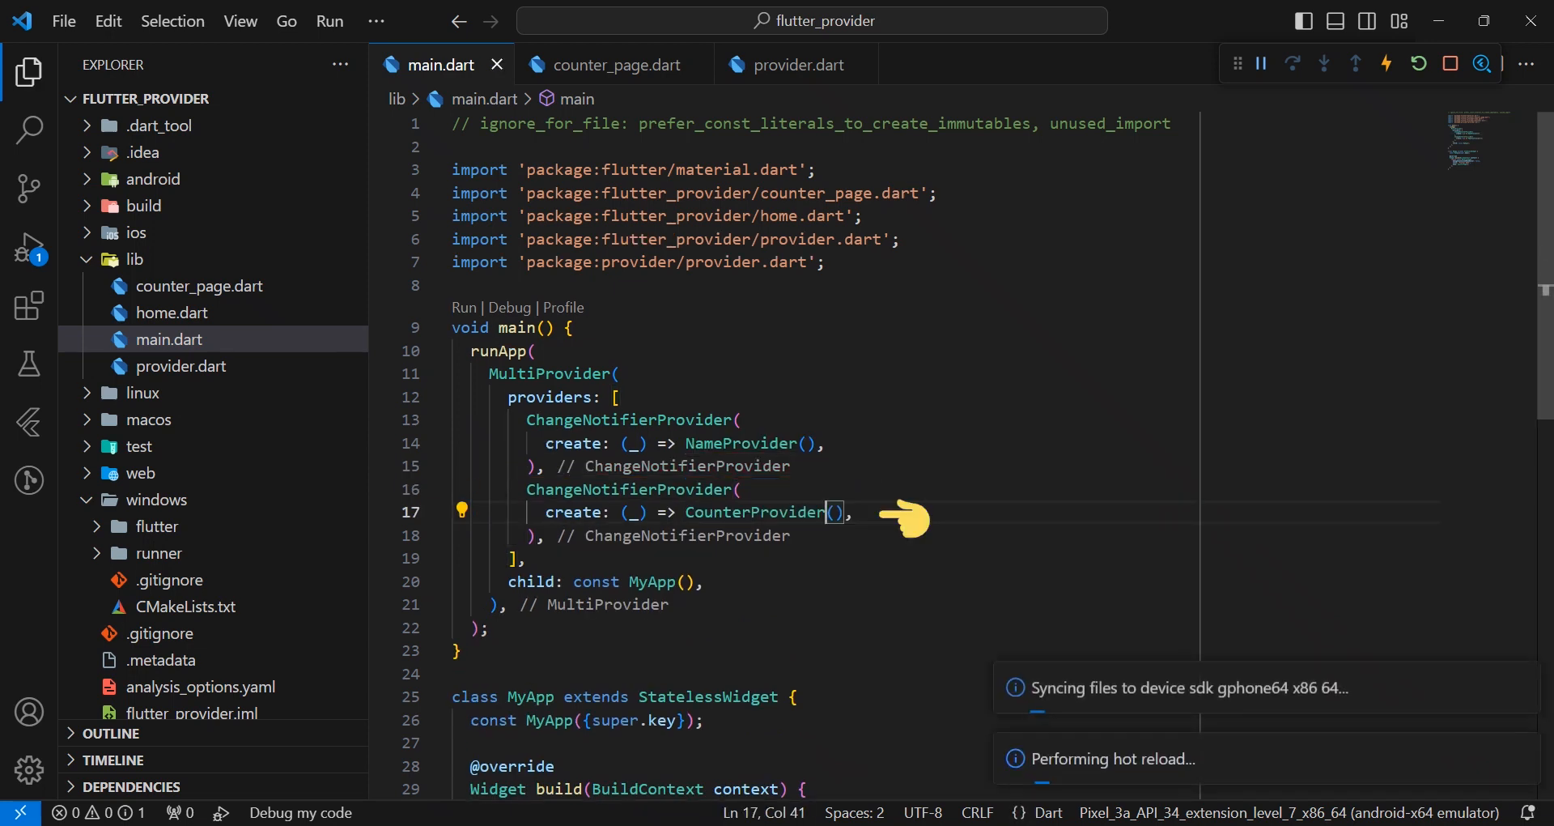